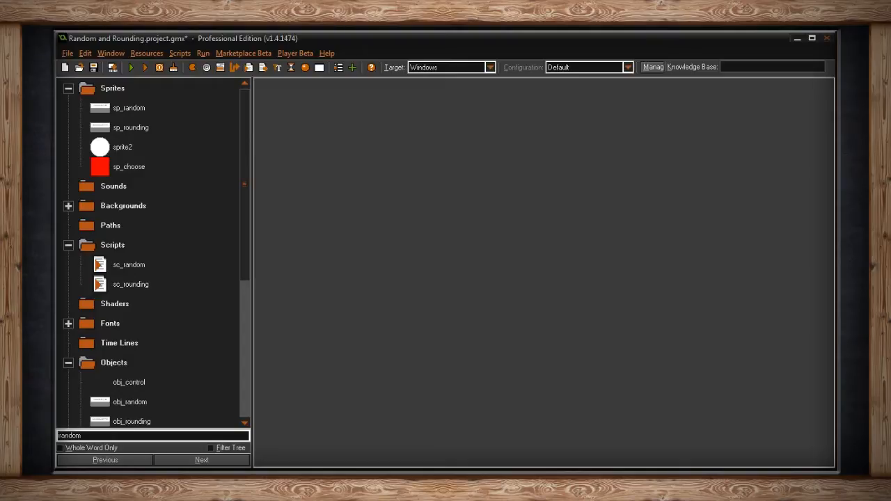
Open the sc_random script and examine its choose() arguments, including 45 and sp_random
left_click(129, 265)
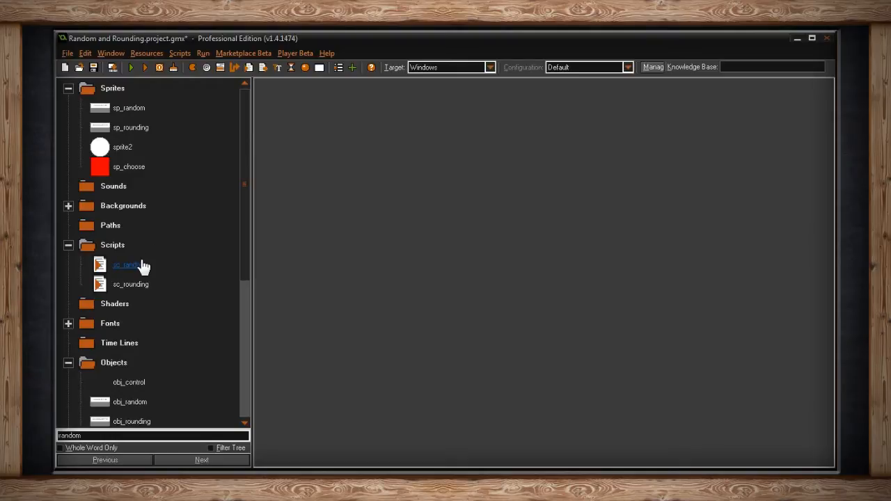
double_click(128, 265)
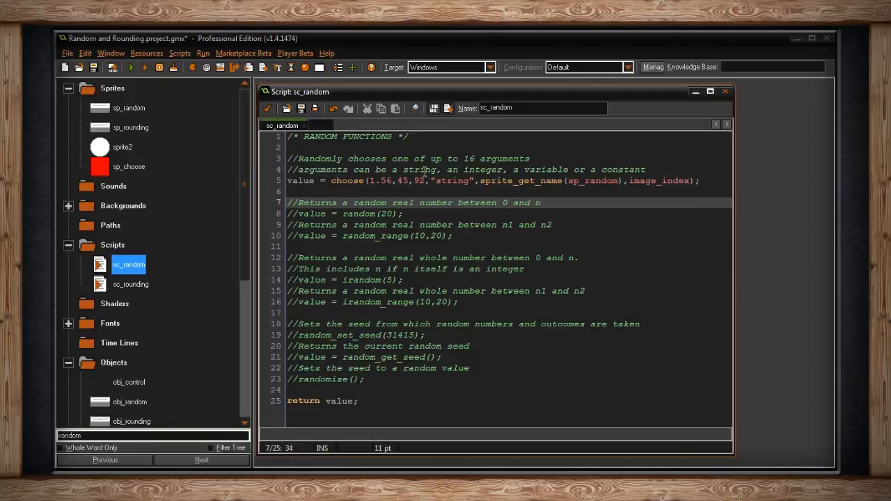
left_click(474, 169)
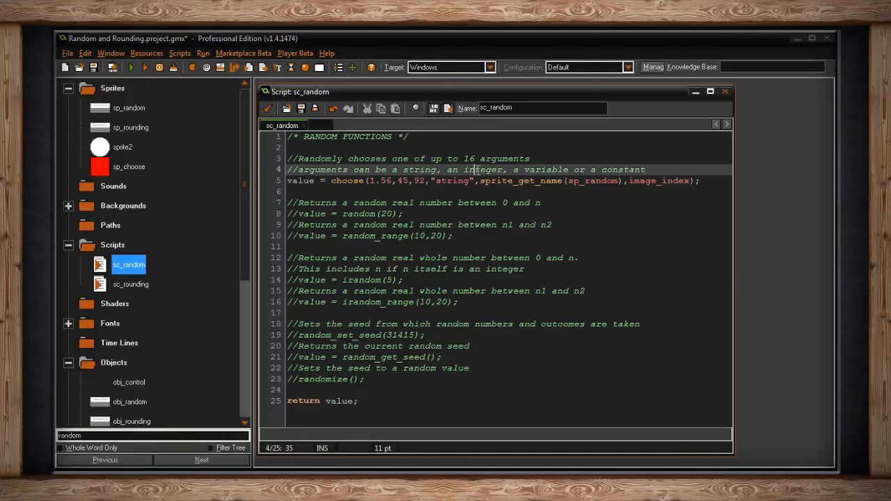
left_click(383, 180)
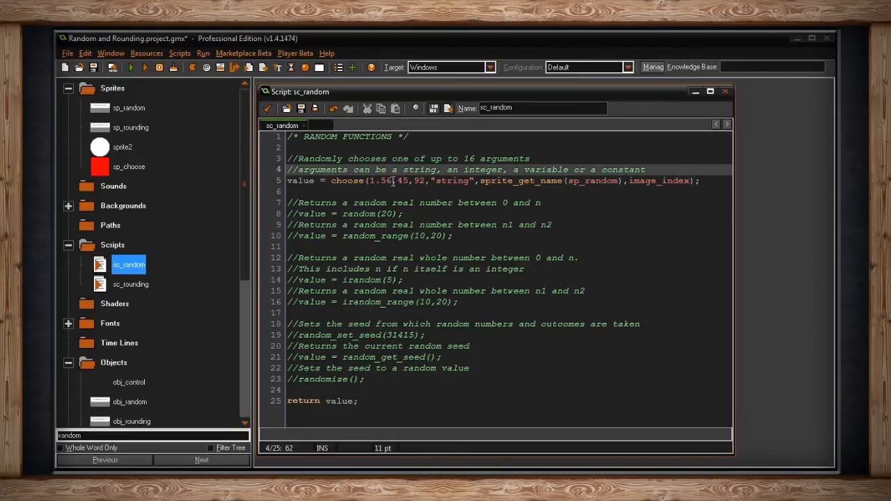
double_click(381, 180)
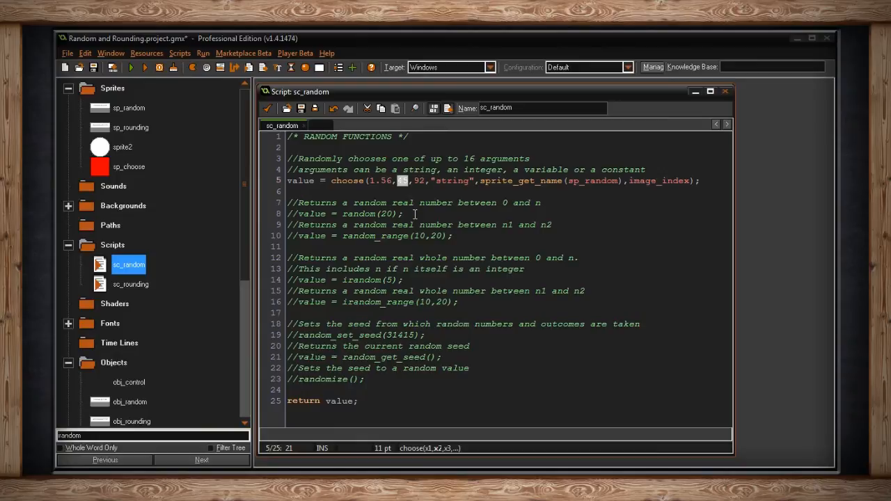
mouse_move(418, 202)
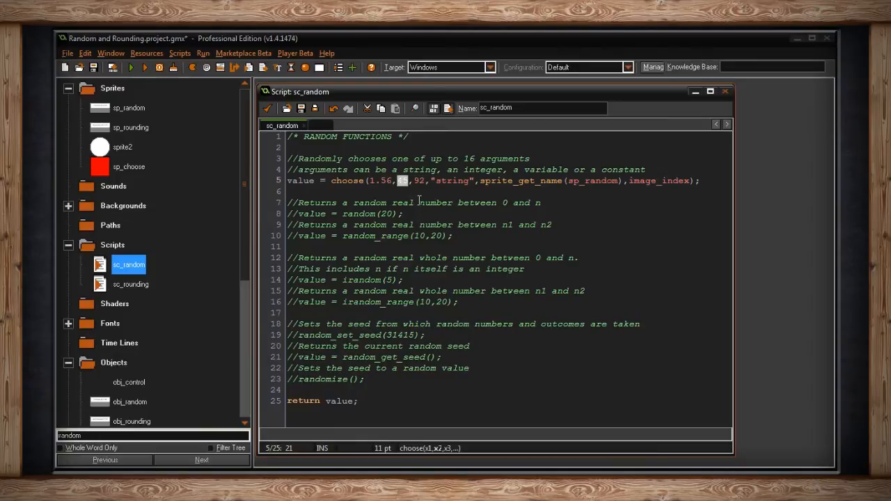
type("45")
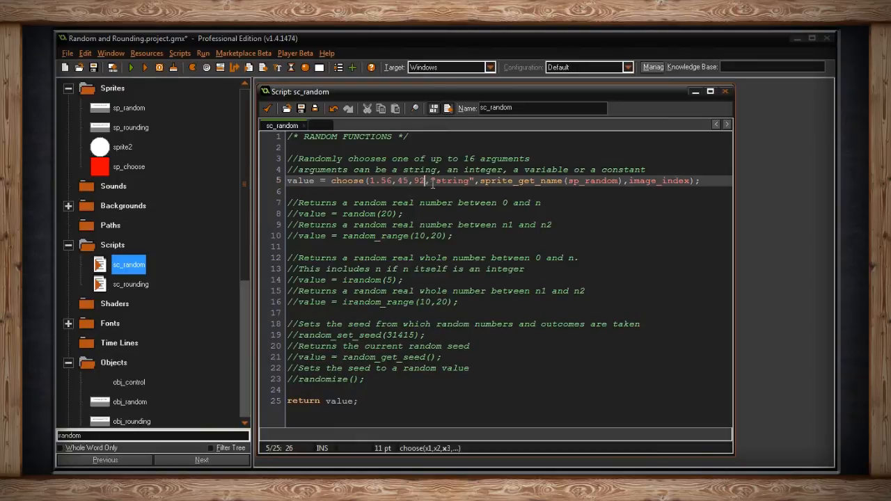
double_click(452, 180)
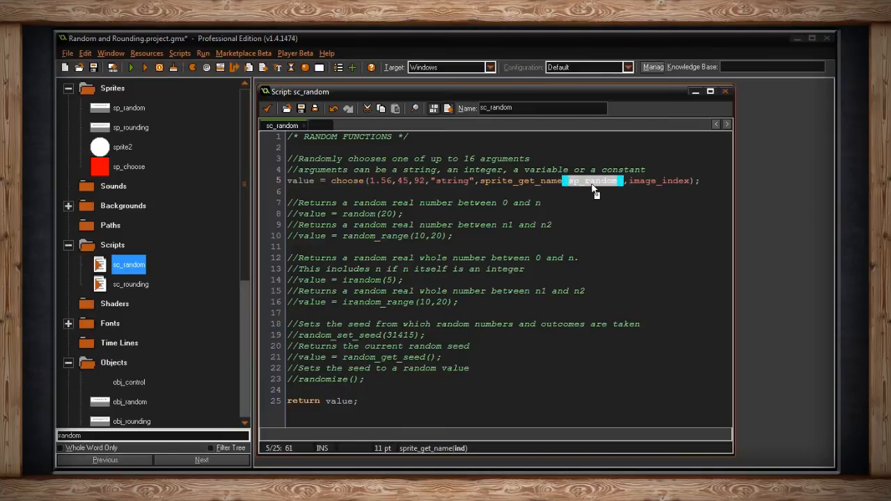
mouse_move(158, 124)
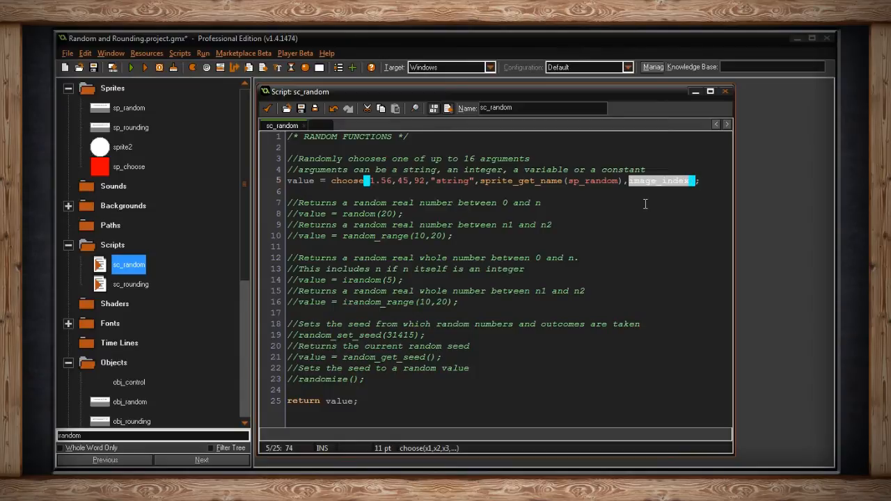
Run the game and roll several random choose() results with RANDOM BUTTON
left_click(131, 66)
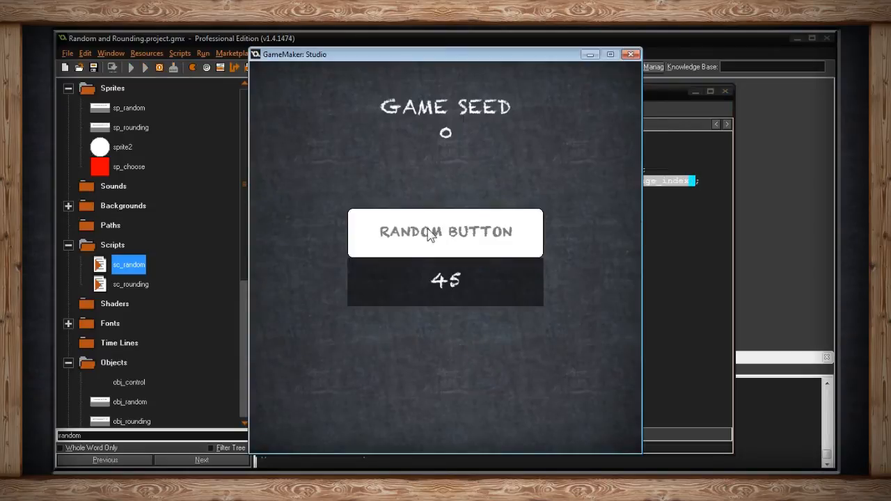
mouse_move(352, 282)
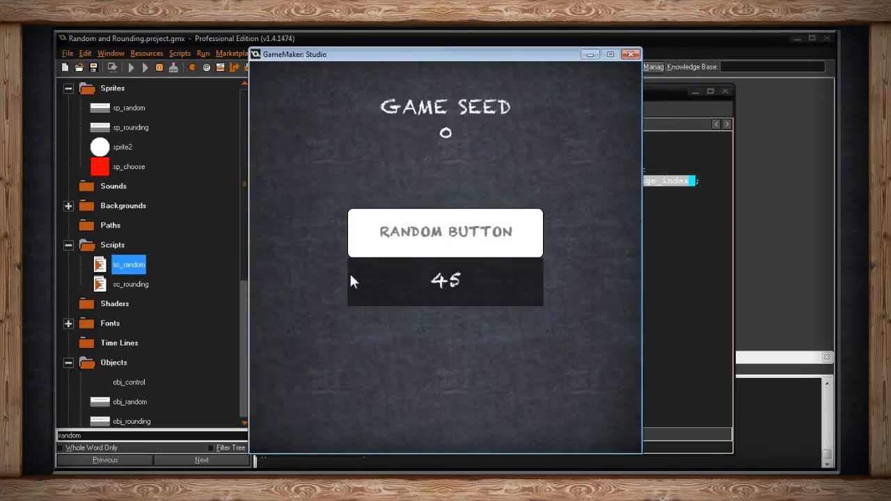
mouse_move(456, 289)
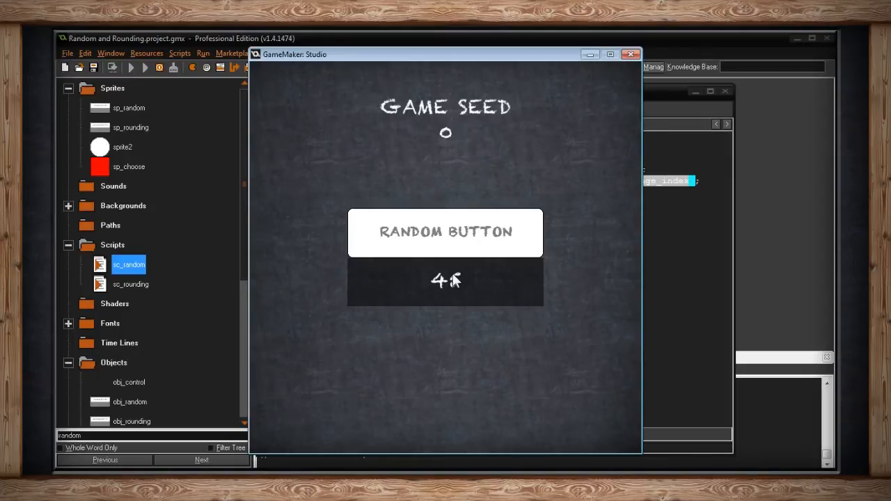
left_click(445, 232)
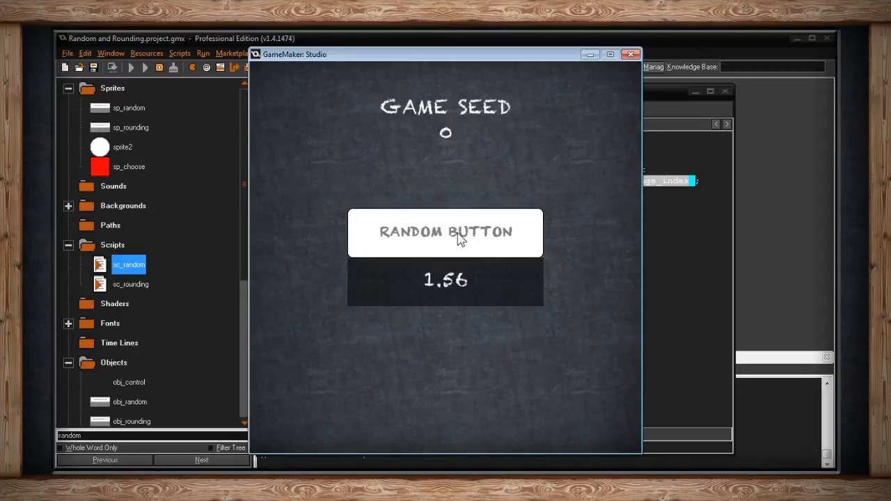
left_click(445, 232)
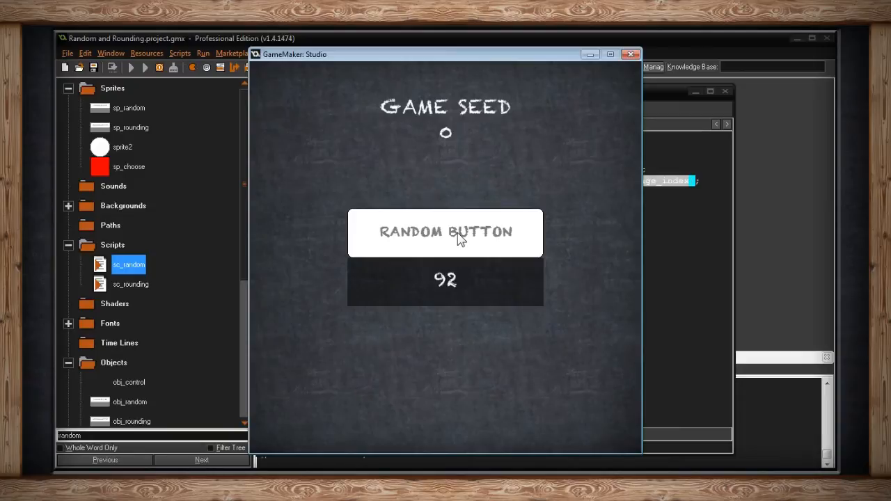
left_click(446, 232)
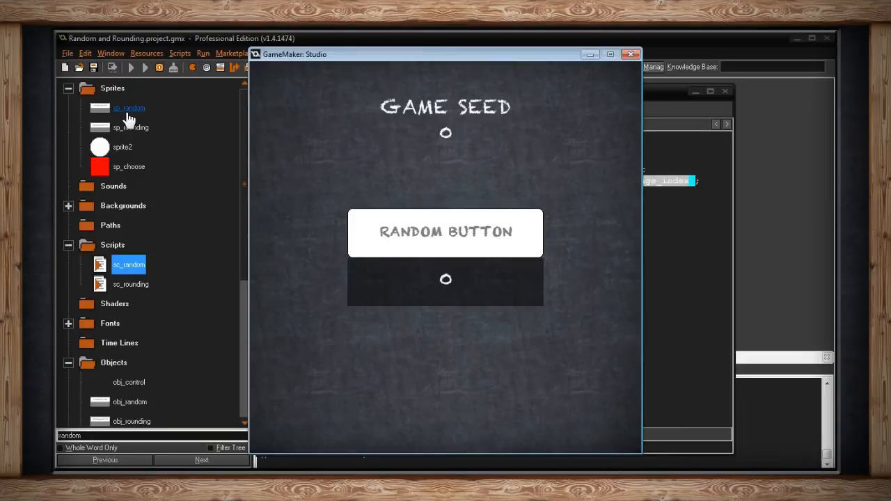
View the sp_random sprite, then return to the game and roll more results
double_click(128, 108)
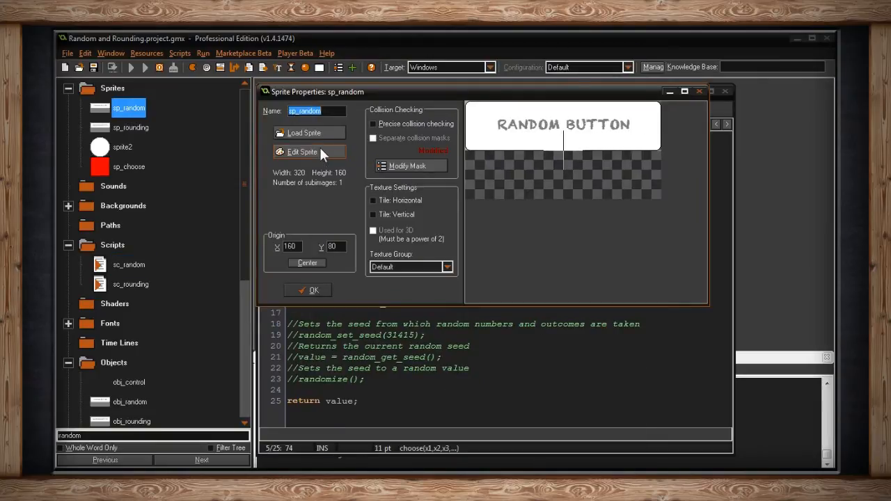
left_click(303, 152)
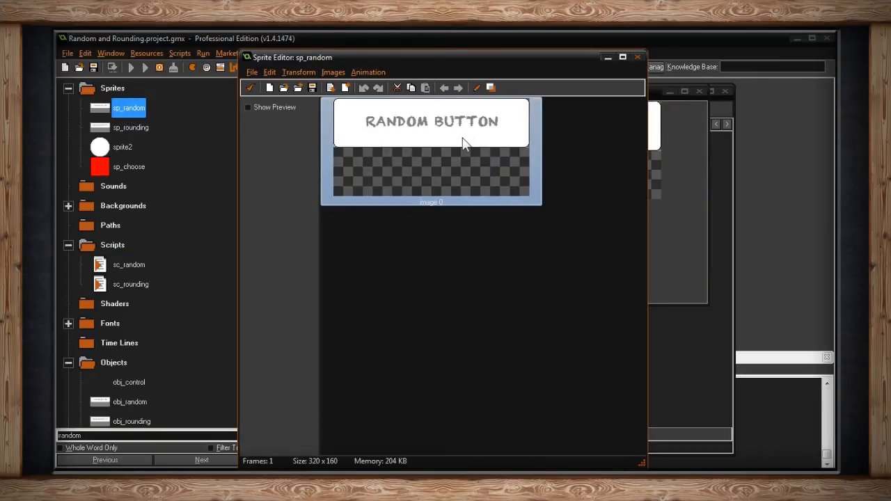
mouse_move(498, 201)
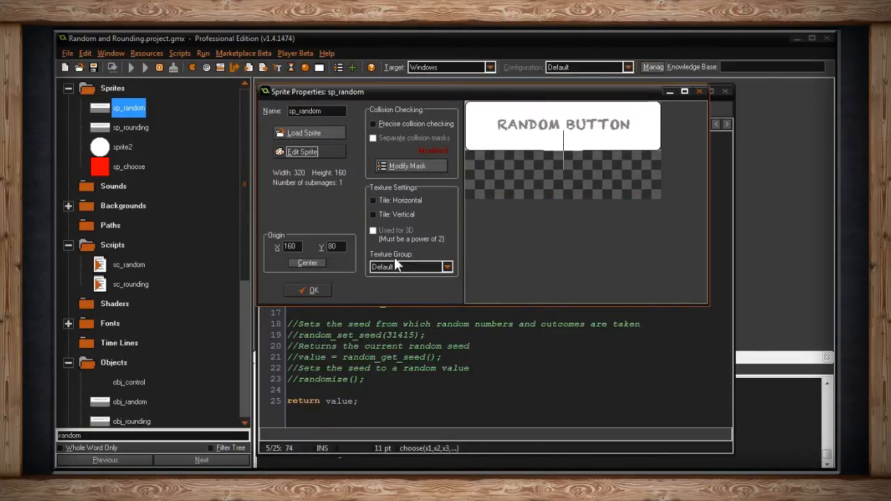
mouse_move(689, 110)
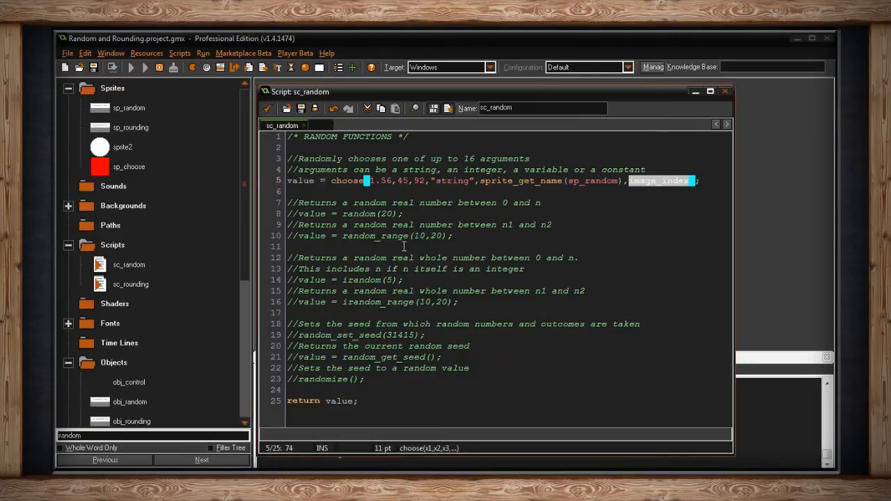
left_click(145, 67)
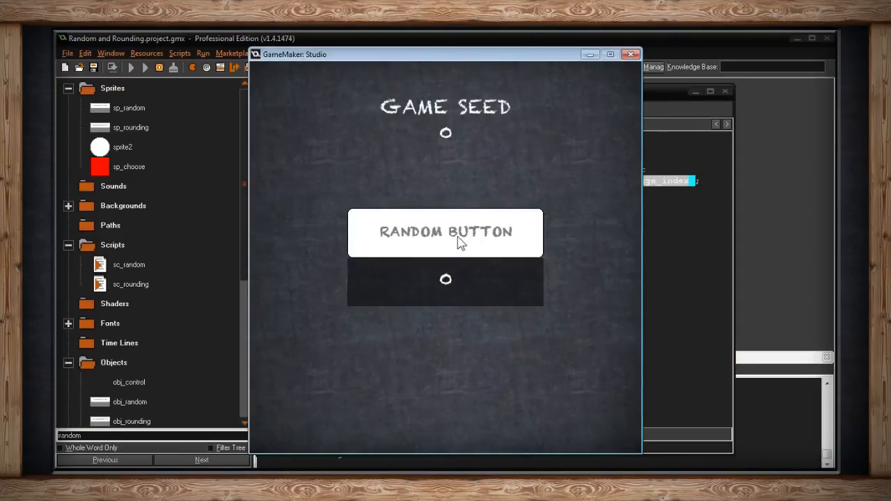
left_click(446, 232)
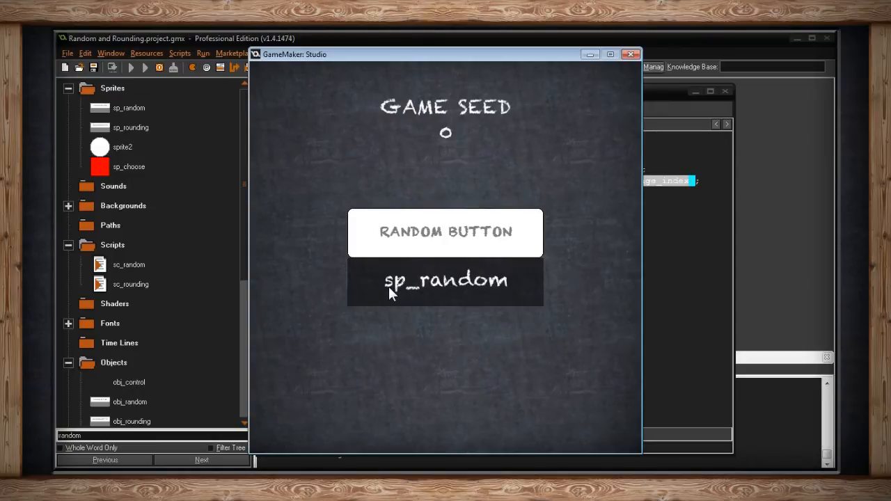
mouse_move(427, 215)
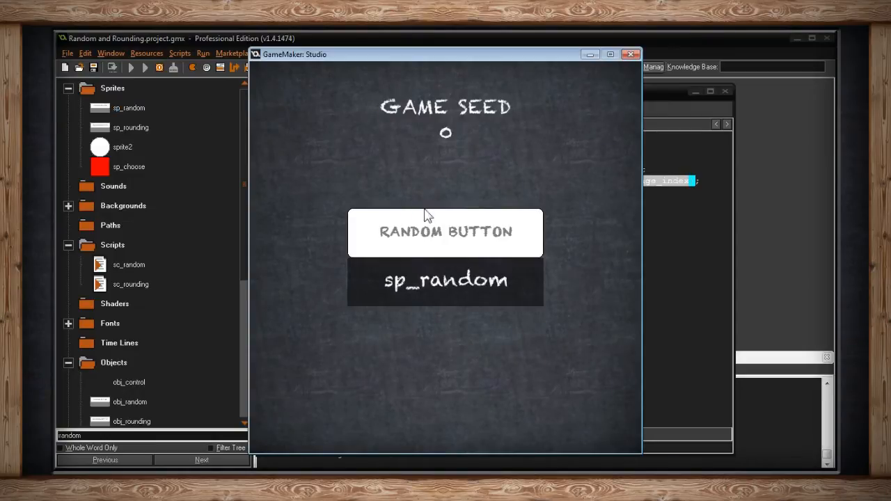
left_click(445, 232)
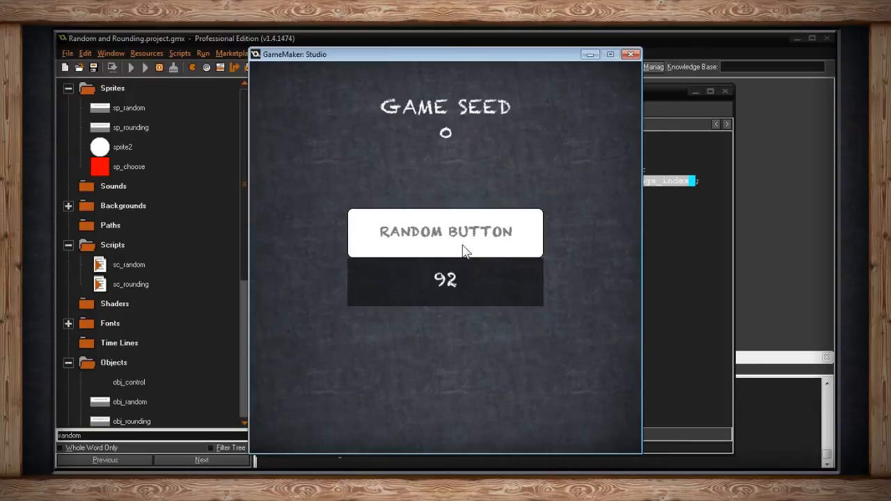
left_click(445, 232)
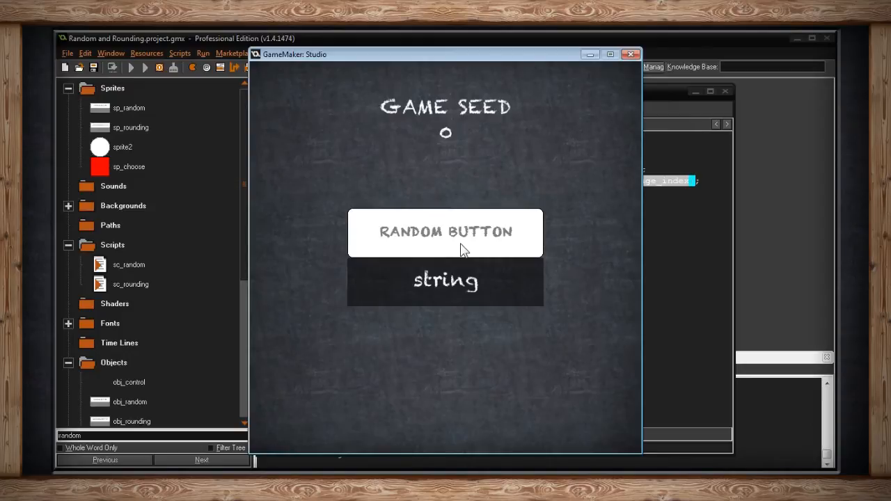
left_click(445, 232)
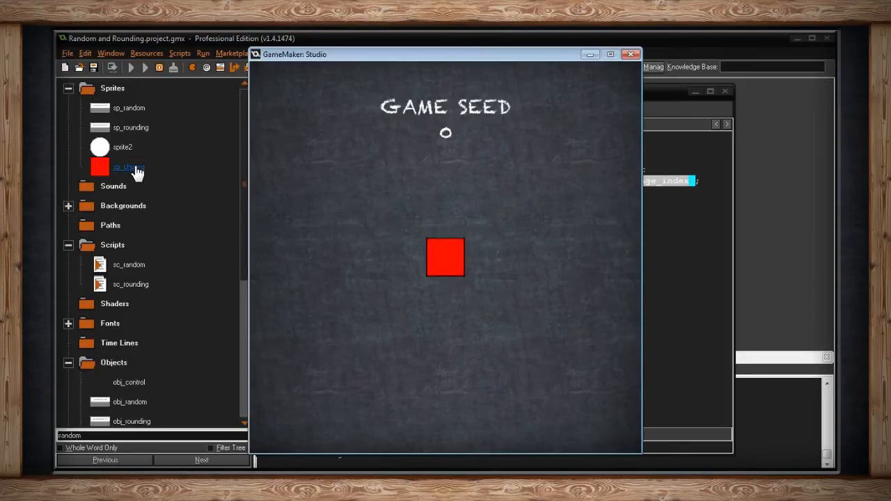
View sp_choose's 16 red-to-blue subimages in the sprite editor, then close it
double_click(128, 167)
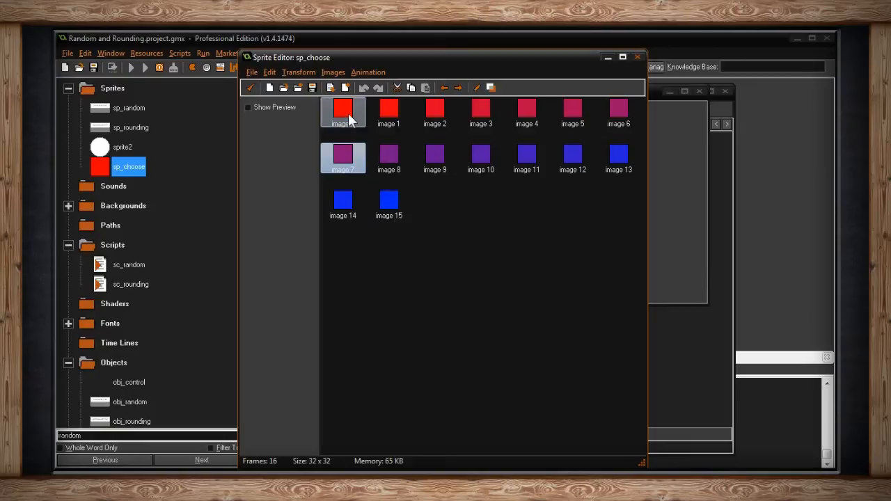
left_click(389, 200)
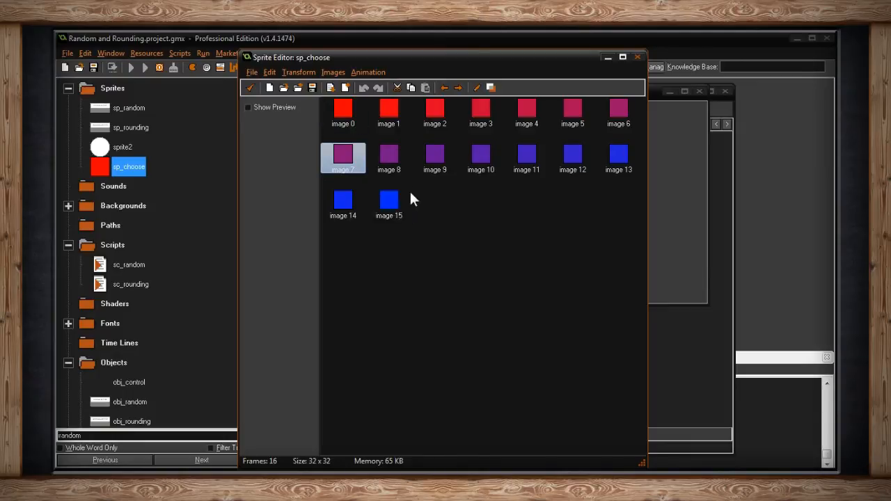
mouse_move(552, 163)
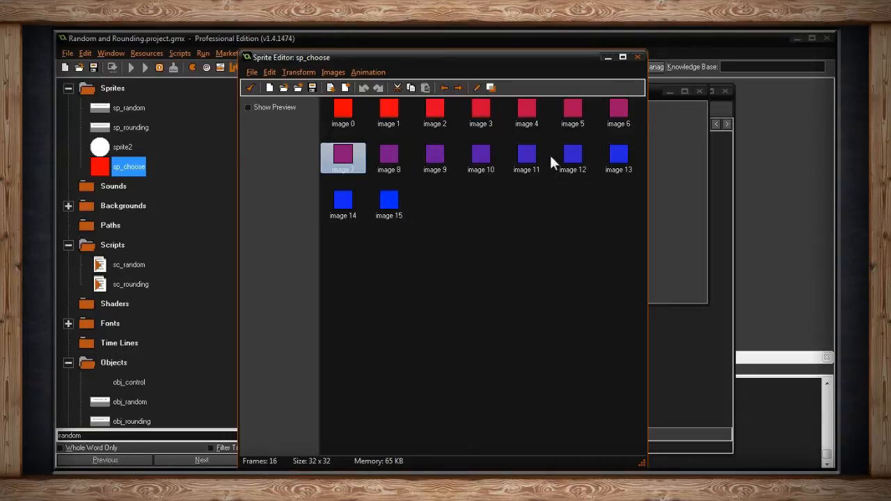
left_click(343, 112)
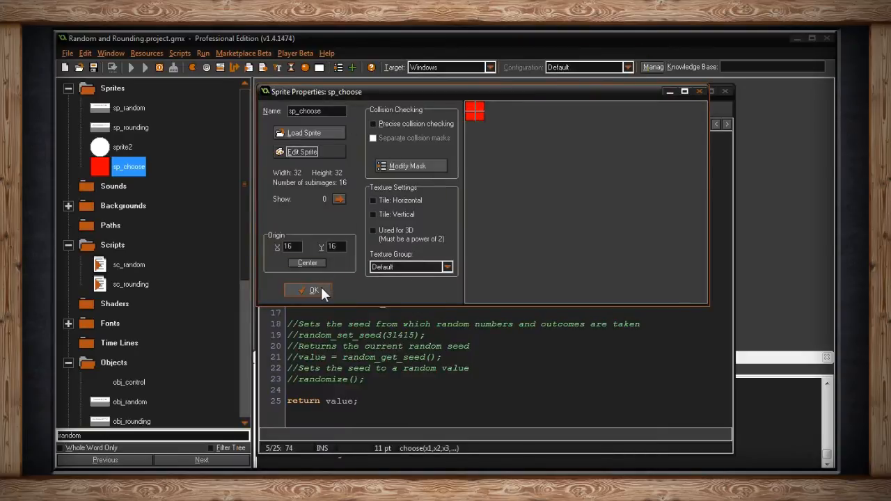
left_click(313, 291)
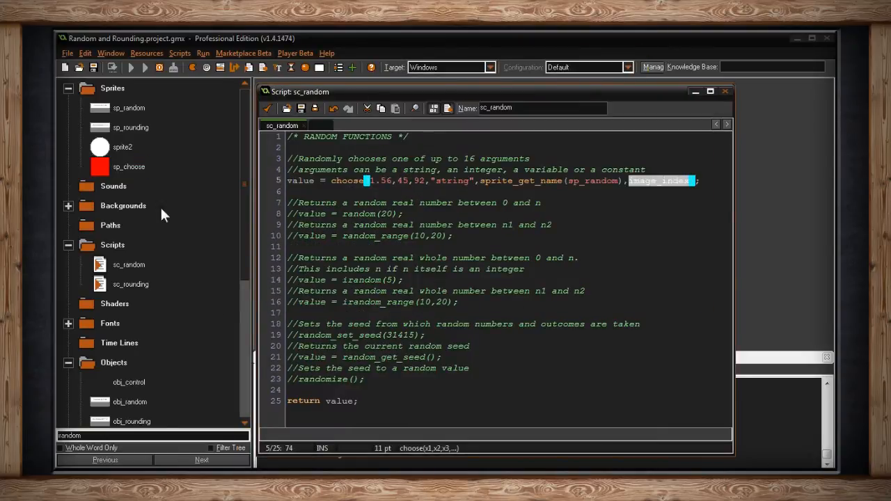
Inspect obj_choose's Create code choosing image_index from 0, 3, 7, 11 or 15
left_click(128, 166)
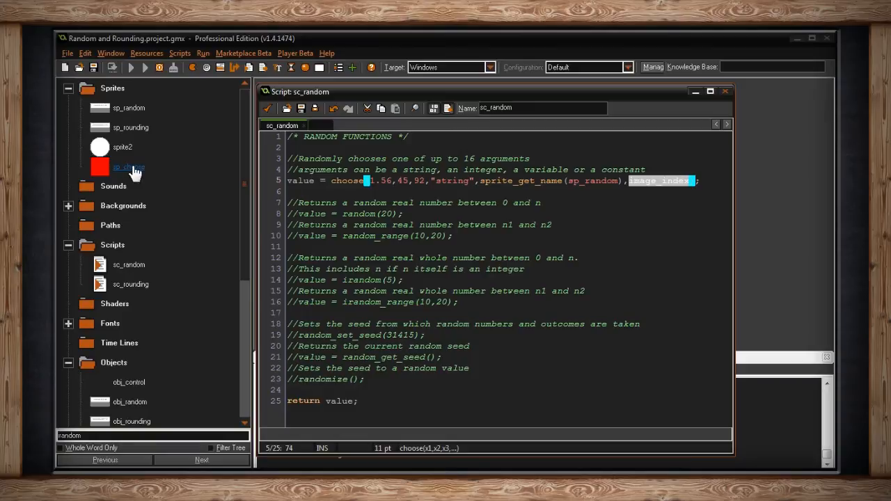
mouse_move(134, 172)
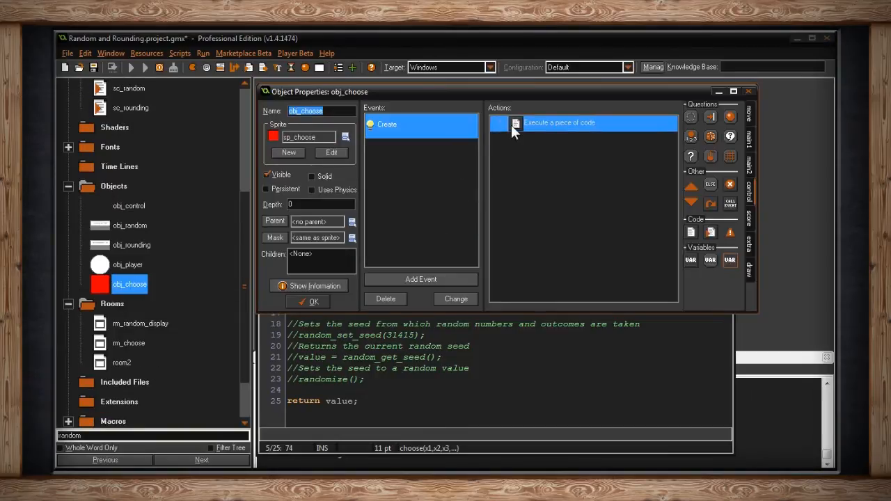
double_click(560, 123)
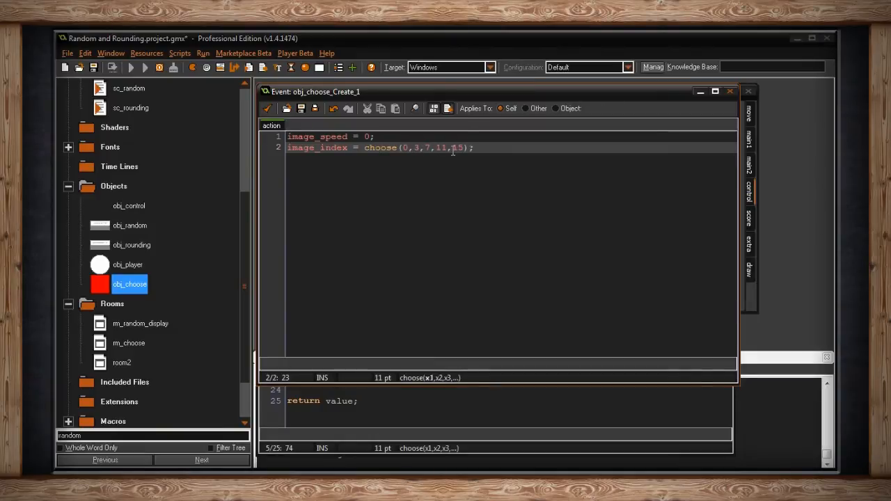
left_click(144, 66)
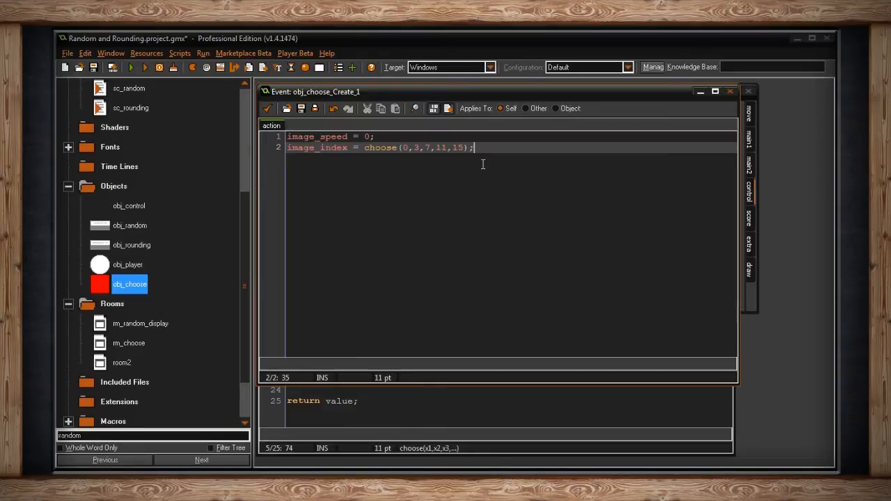
mouse_move(410, 151)
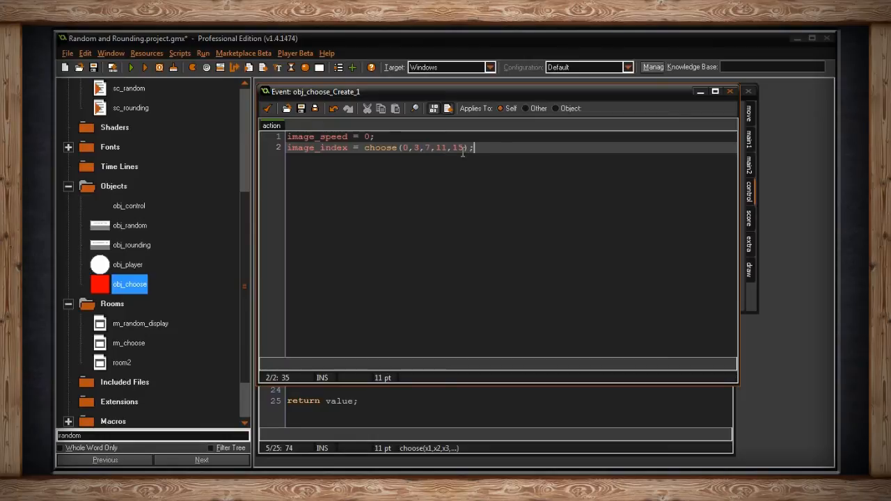
double_click(128, 87)
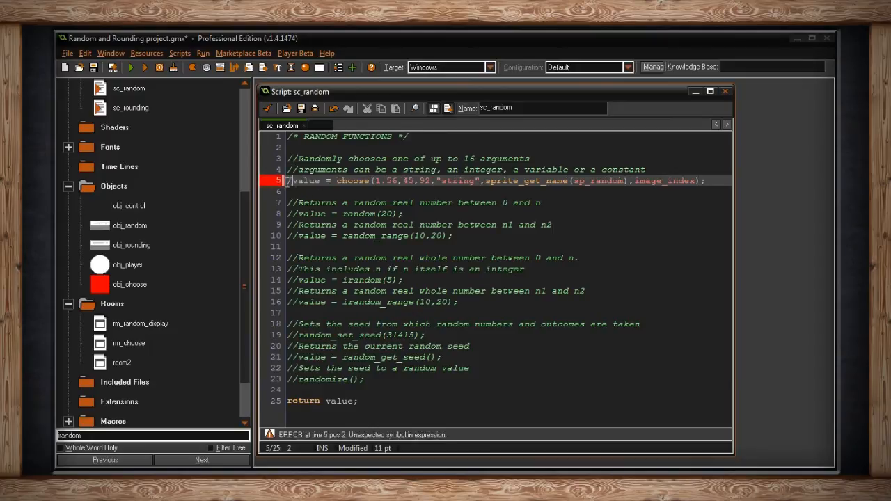
Comment out the choose line, activate value = random(20), and comment out random_range
left_click(310, 214)
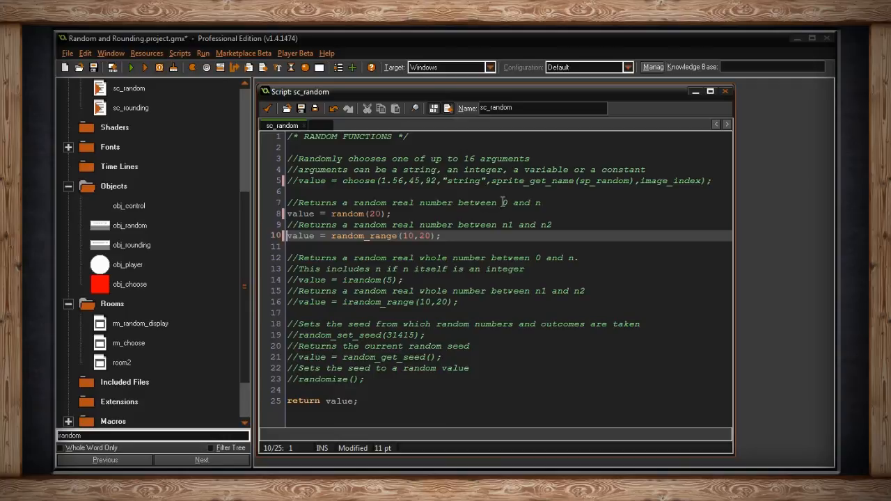
left_click(539, 203)
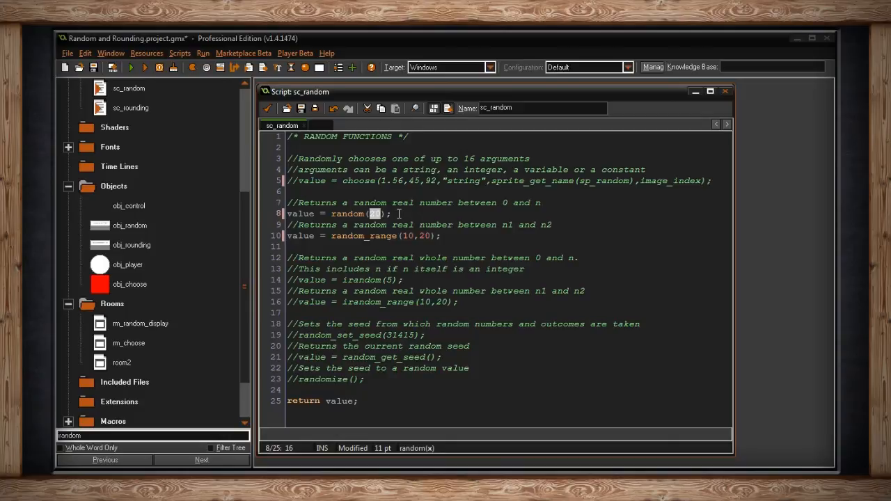
left_click(300, 235)
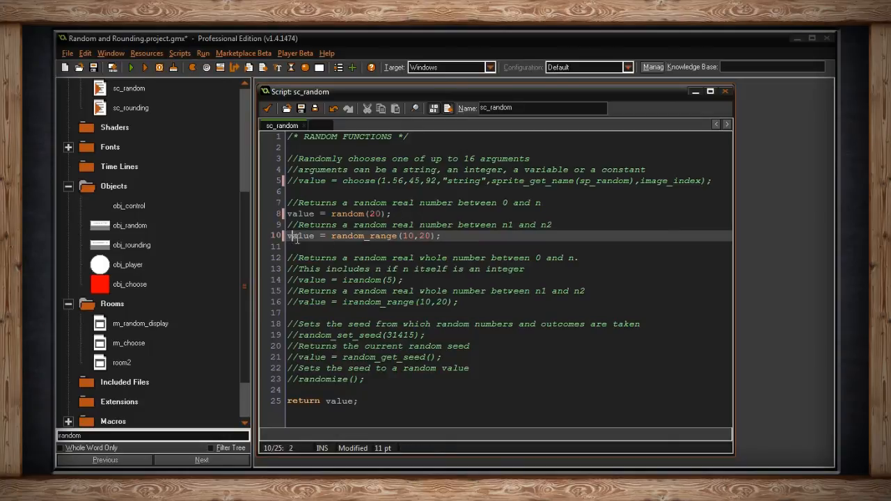
type("//")
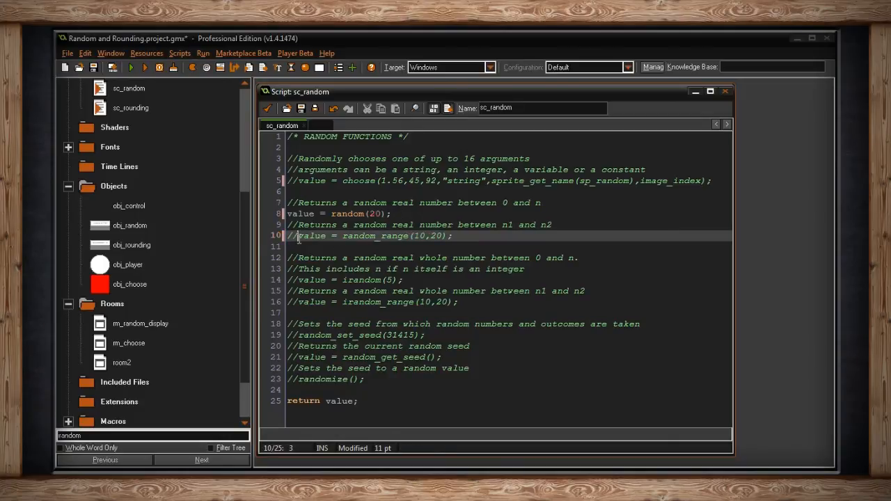
Run the game and roll random(20) values such as 8.59 and 14.60
left_click(131, 67)
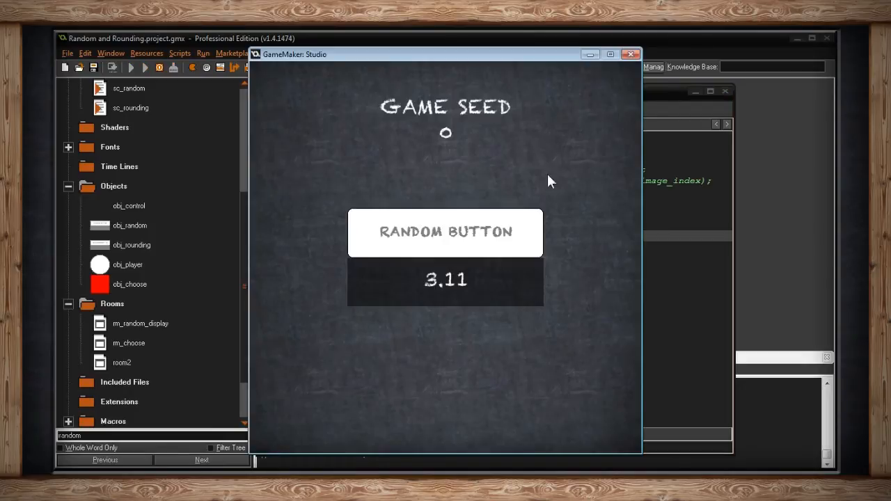
mouse_move(466, 296)
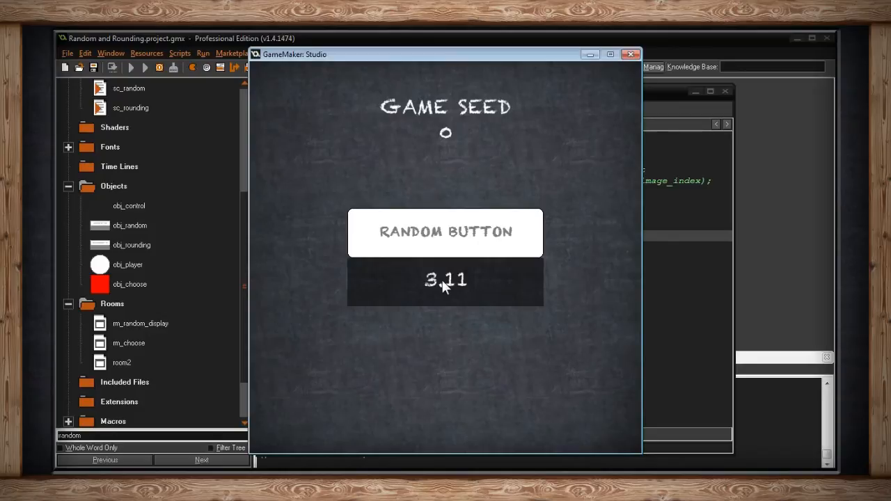
mouse_move(468, 290)
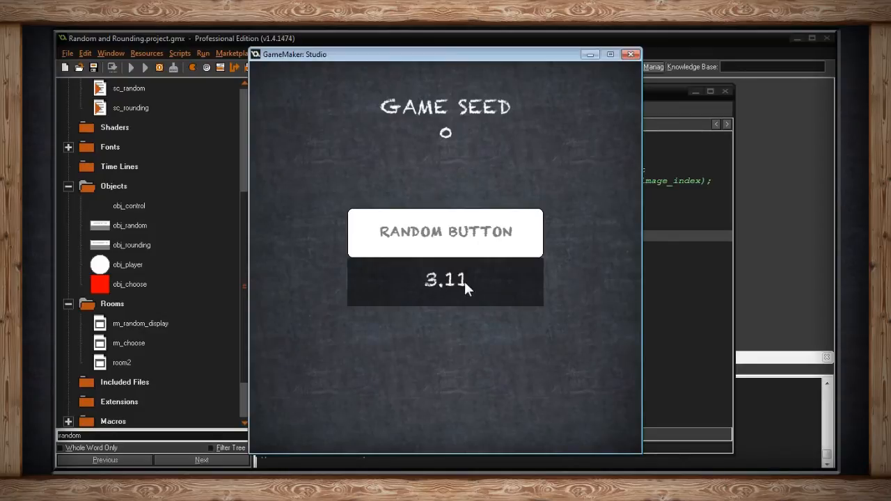
mouse_move(472, 291)
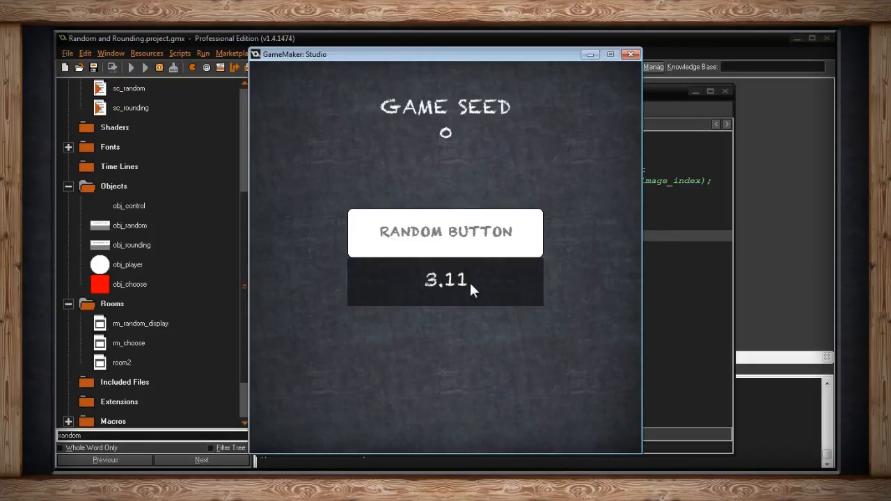
left_click(446, 232)
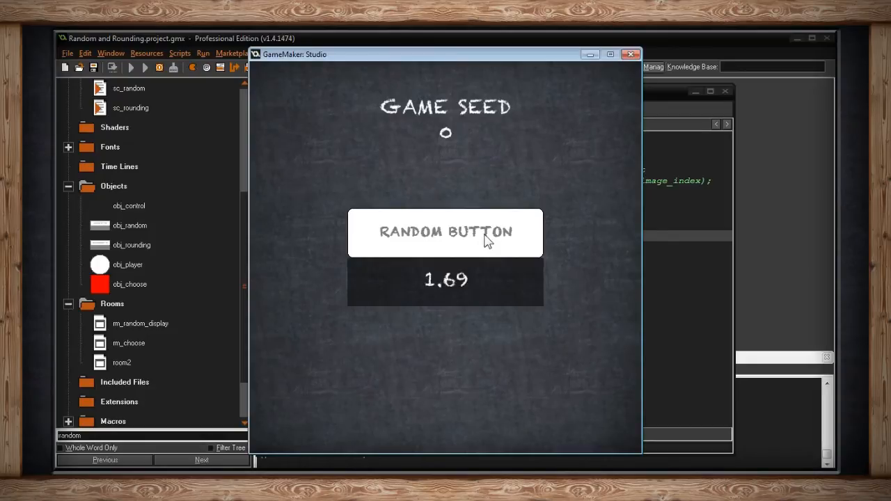
left_click(446, 232)
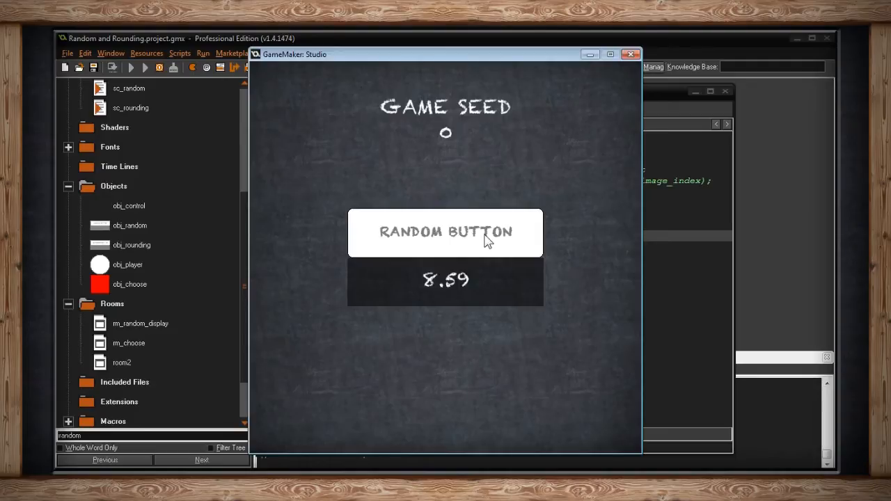
left_click(445, 232)
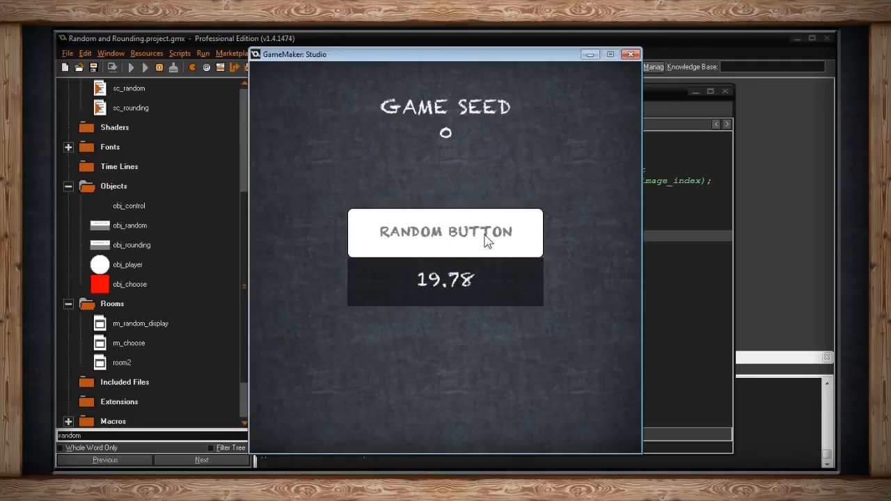
left_click(445, 232)
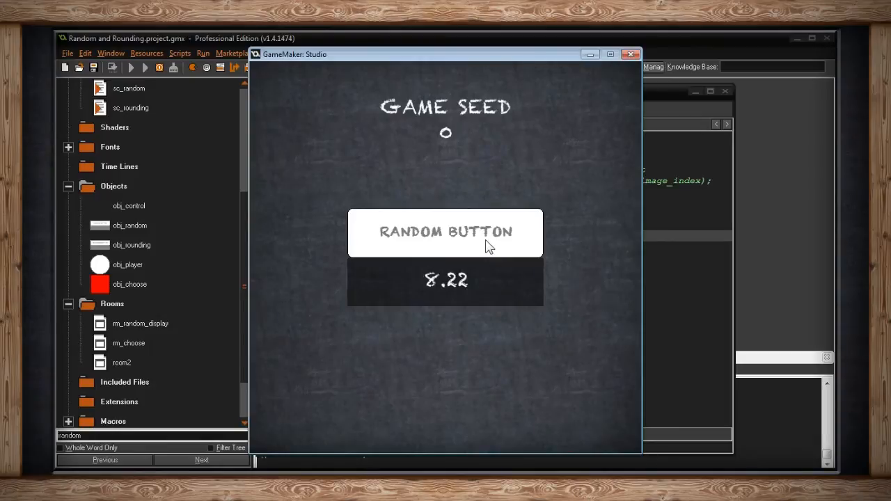
left_click(446, 232)
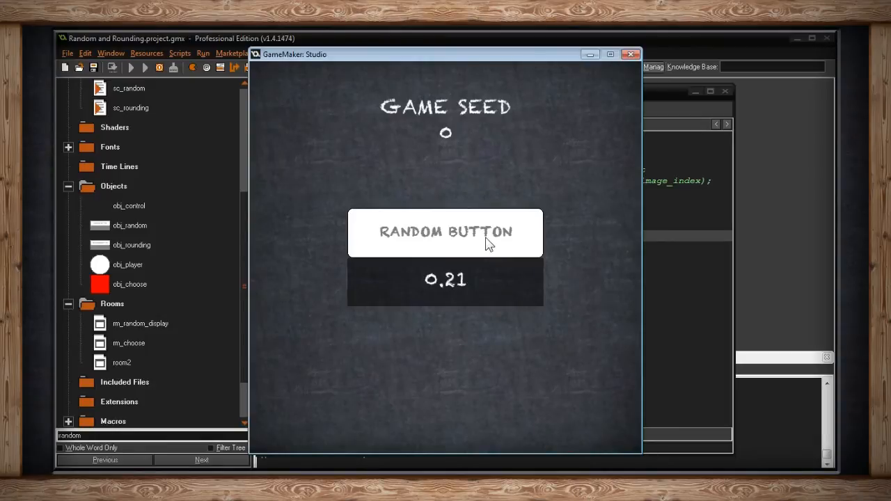
left_click(446, 232)
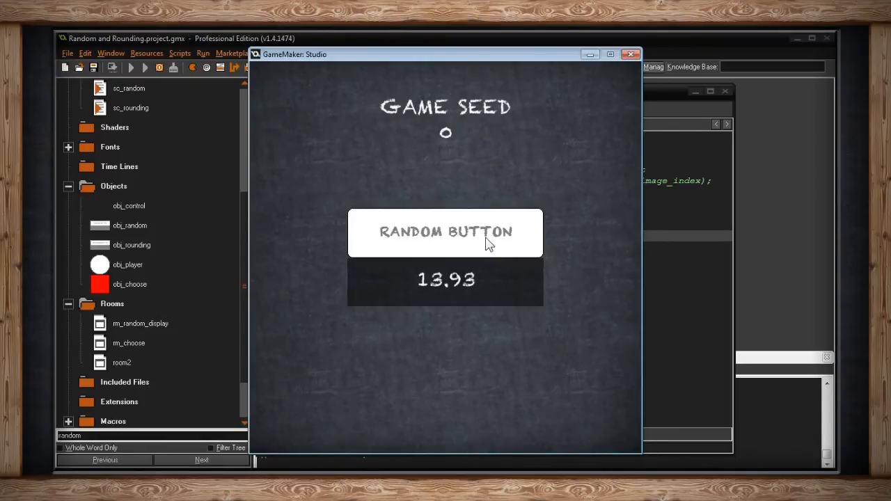
left_click(445, 232)
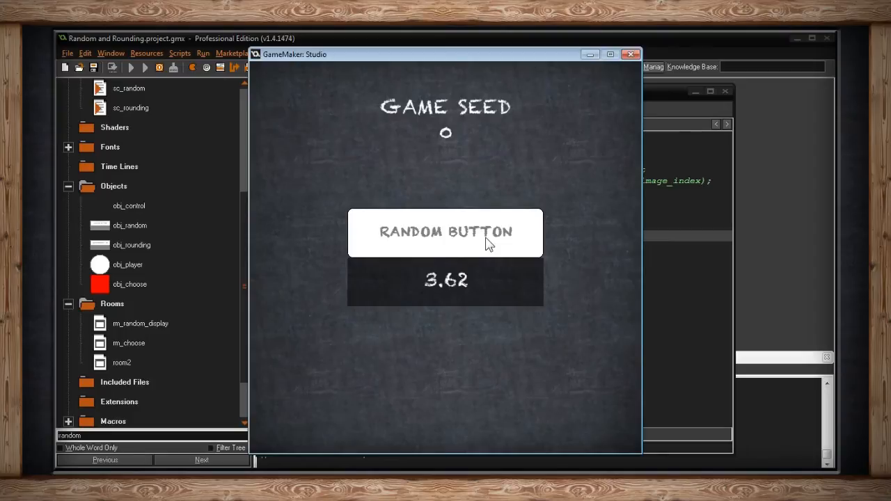
left_click(445, 232)
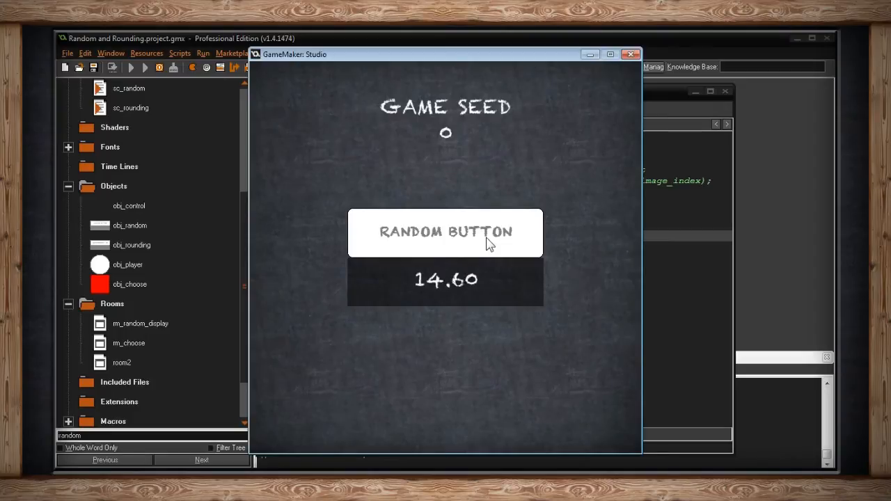
left_click(631, 55)
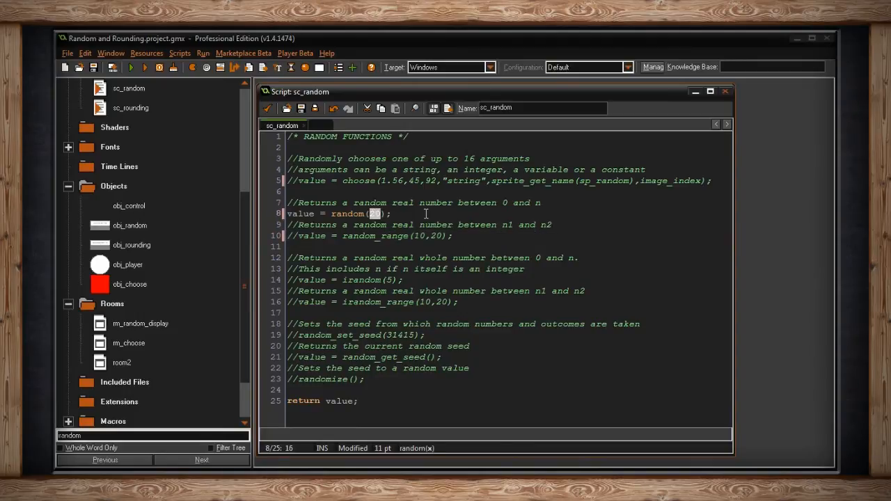
Change the random line to random(360), briefly renaming value to direction and back
type("360")
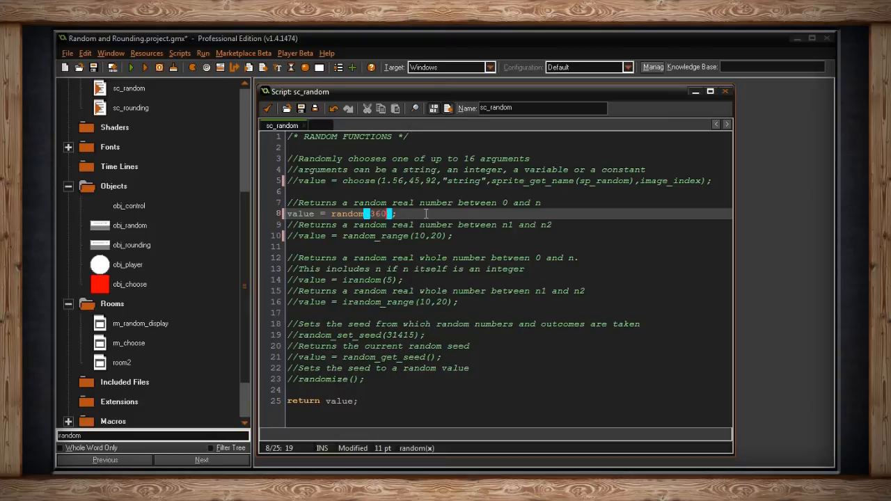
mouse_move(333, 233)
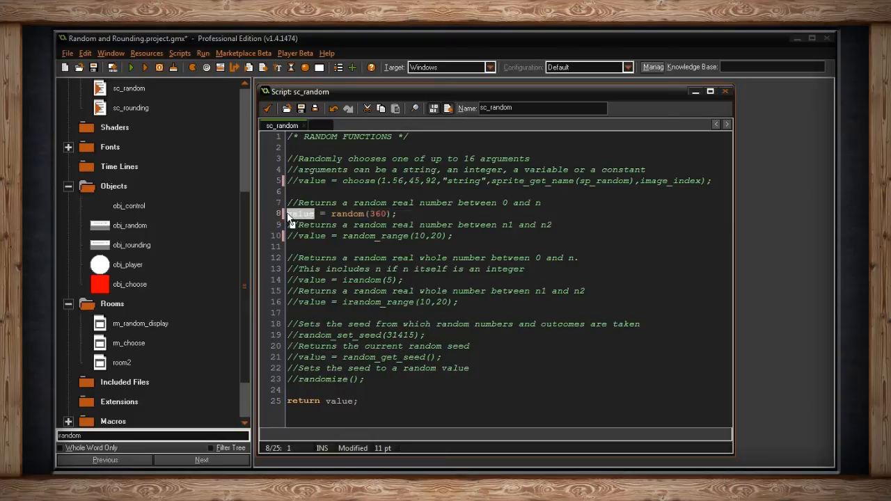
type("direction")
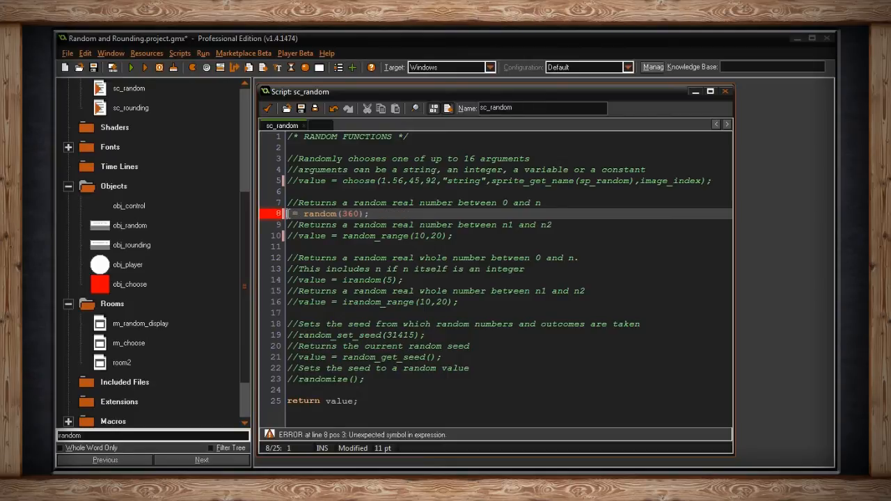
type("value")
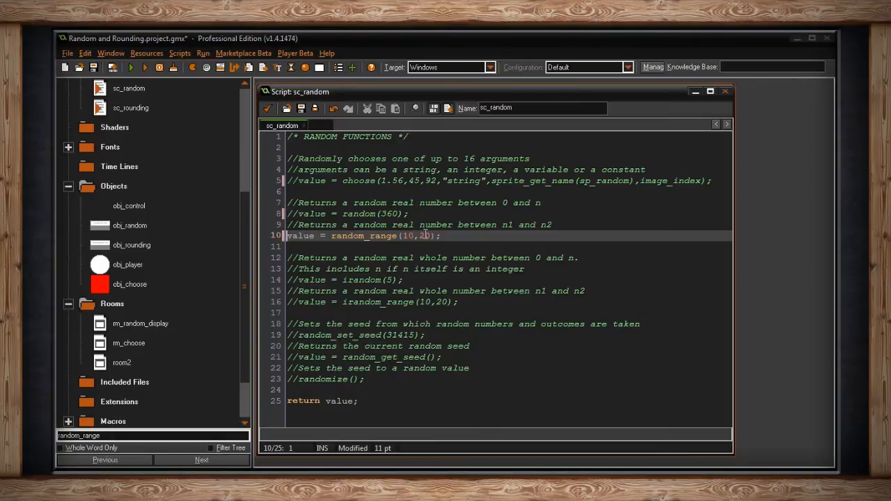
mouse_move(427, 235)
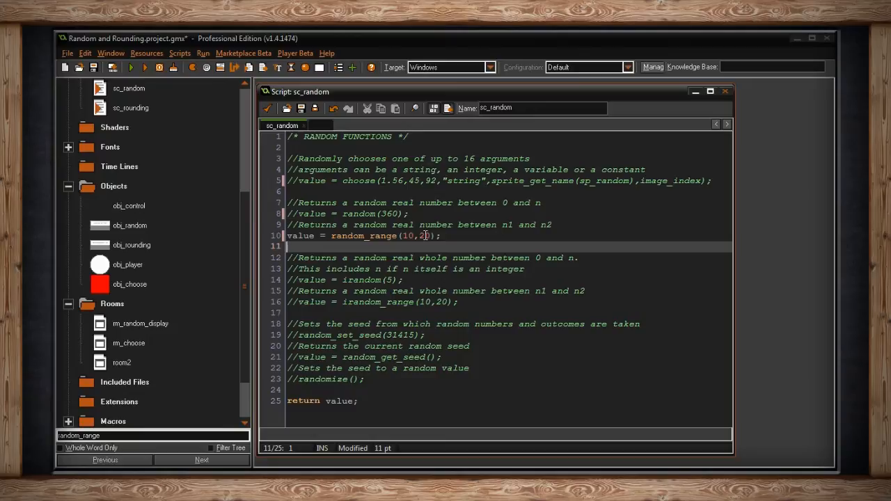
Switch sc_random from random(360) to random_range(10,20) and run the game
left_click(131, 67)
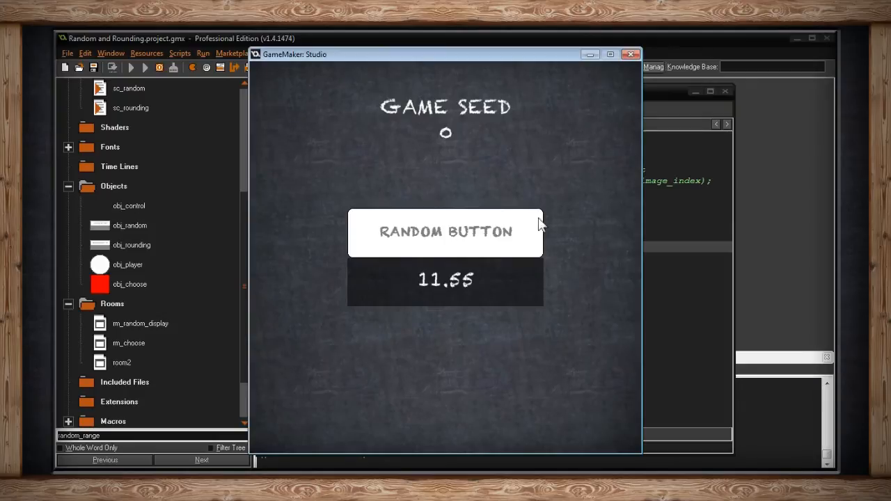
Roll more random_range(10,20) values, getting results like 10.85 and 19.89
left_click(446, 232)
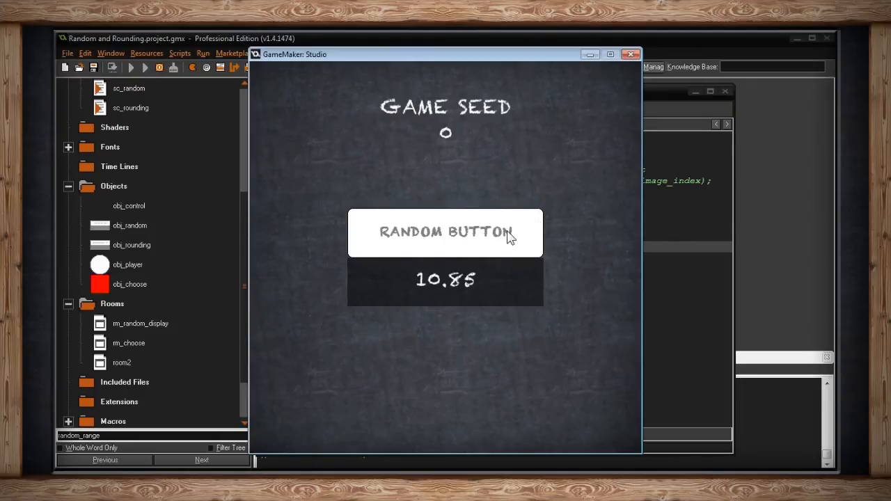
left_click(444, 232)
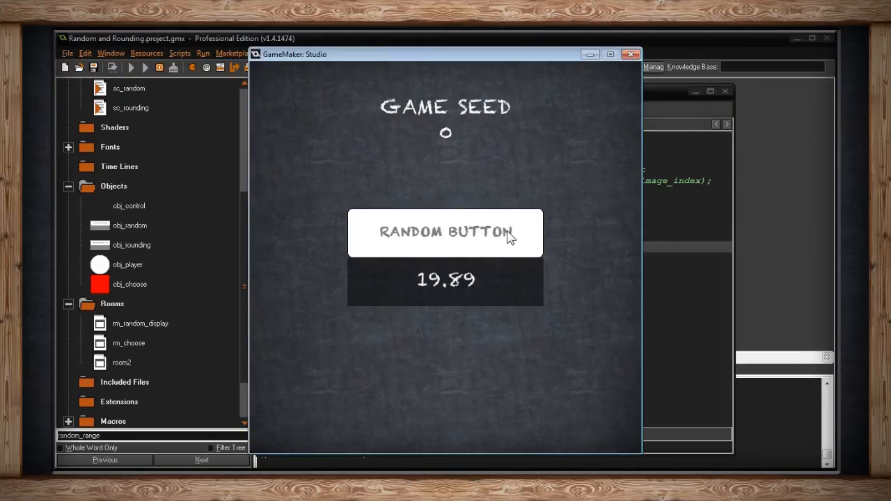
left_click(445, 231)
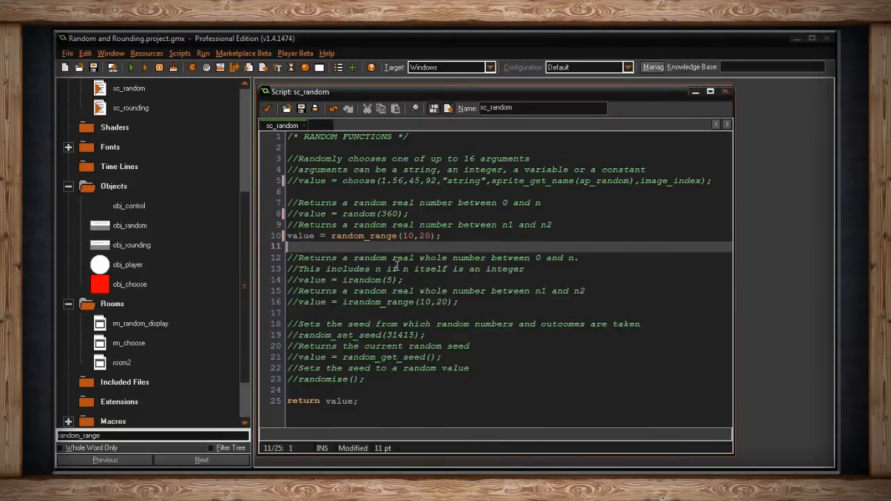
Change the range to random_range(19.98,20) and relaunch the game
type("9")
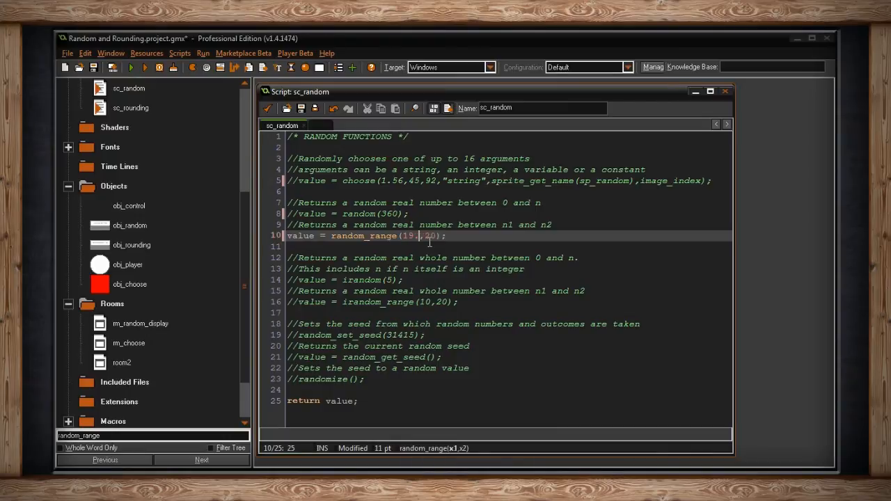
type(".985")
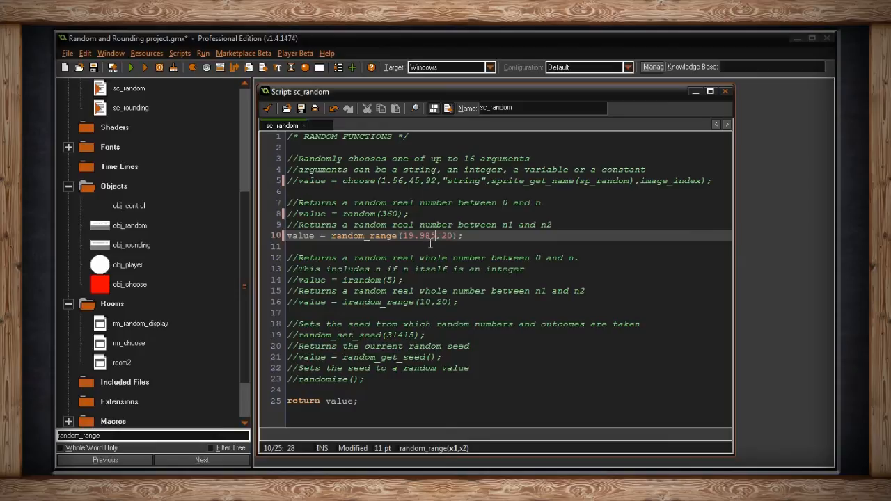
key("Backspace")
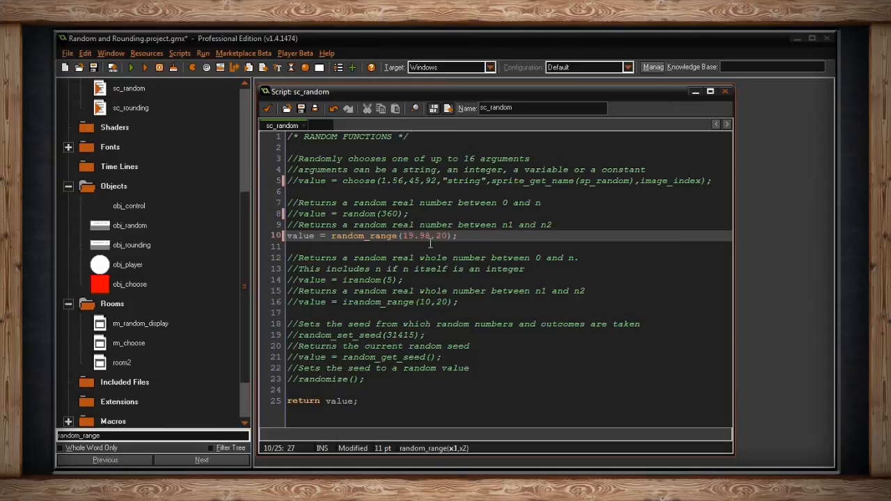
left_click(131, 67)
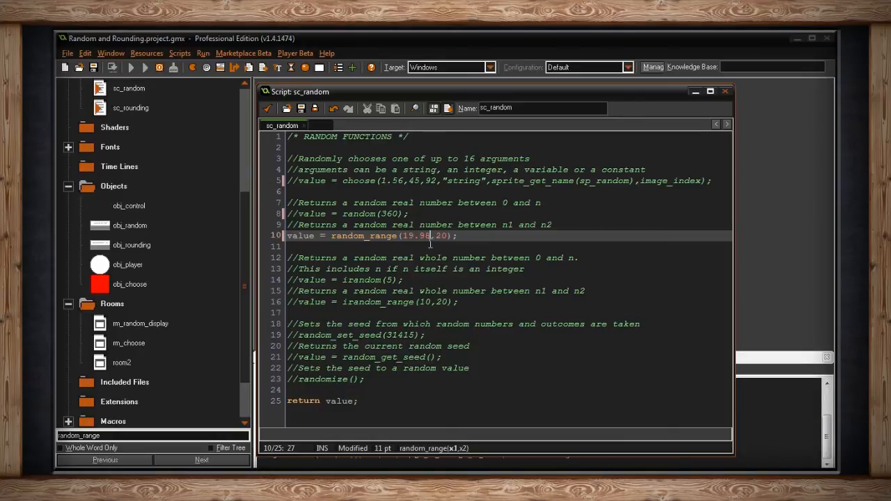
left_click(144, 67)
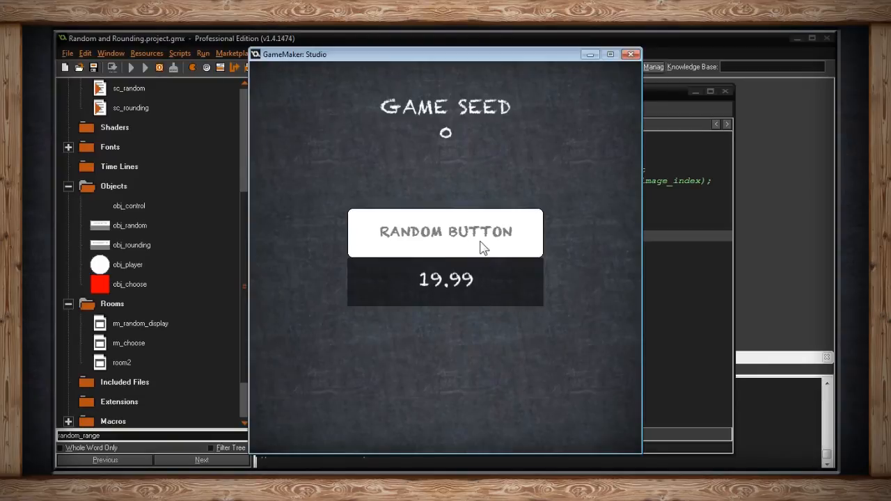
mouse_move(487, 280)
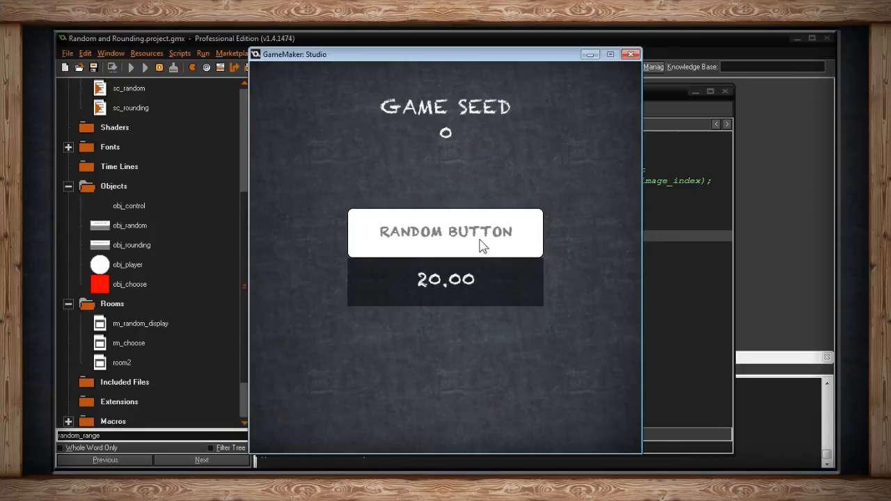
Roll another value near 20, such as 20.00, then close the game window
left_click(446, 232)
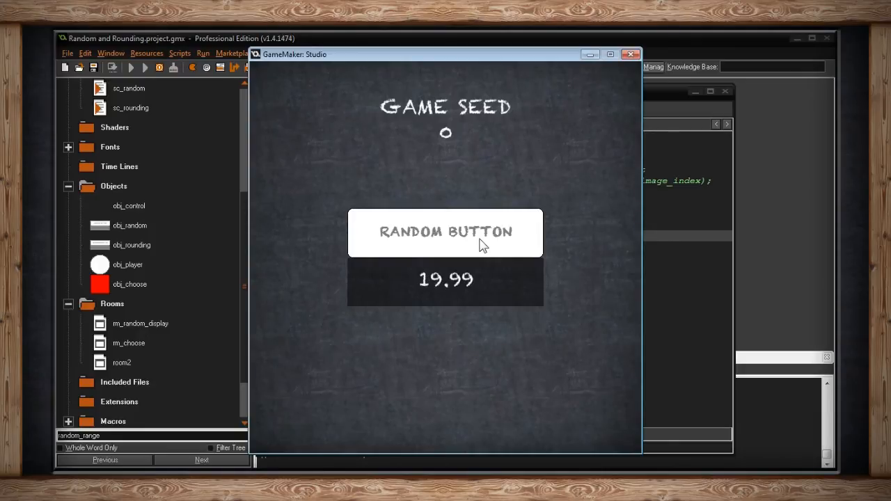
left_click(631, 55)
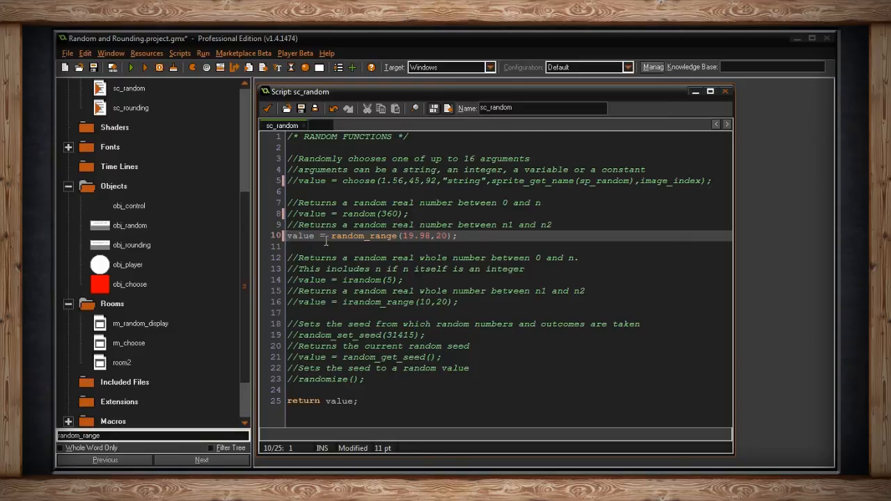
Comment out random_range(19.98,20) and make sc_random return irandom(5) instead
type("//")
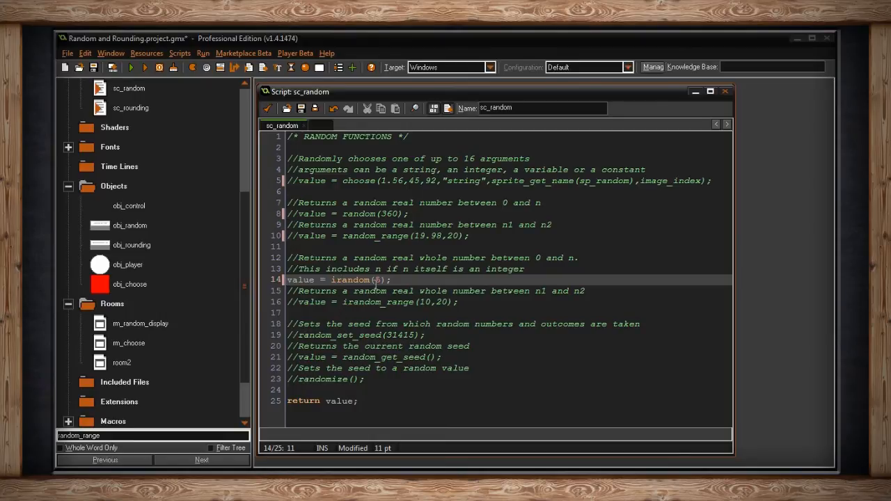
type("5")
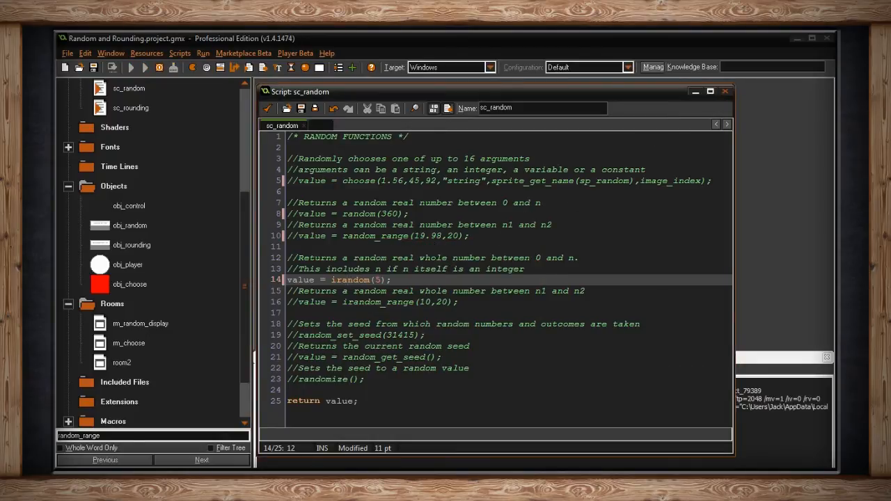
Roll whole numbers 5, 3, 2 and 0 with RANDOM BUTTON, then close the game
left_click(144, 67)
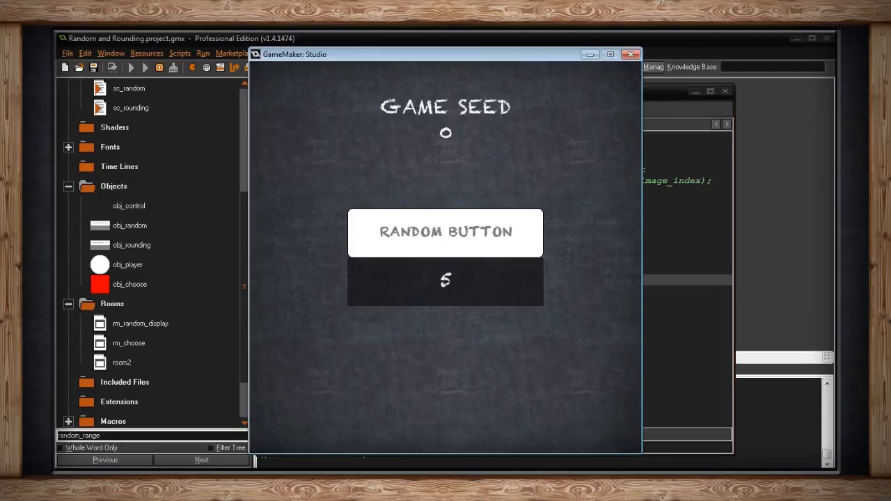
left_click(446, 232)
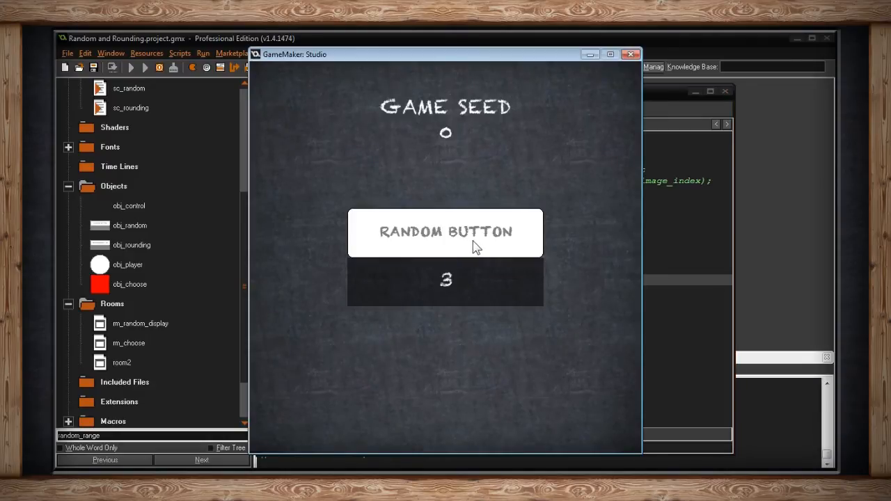
left_click(445, 232)
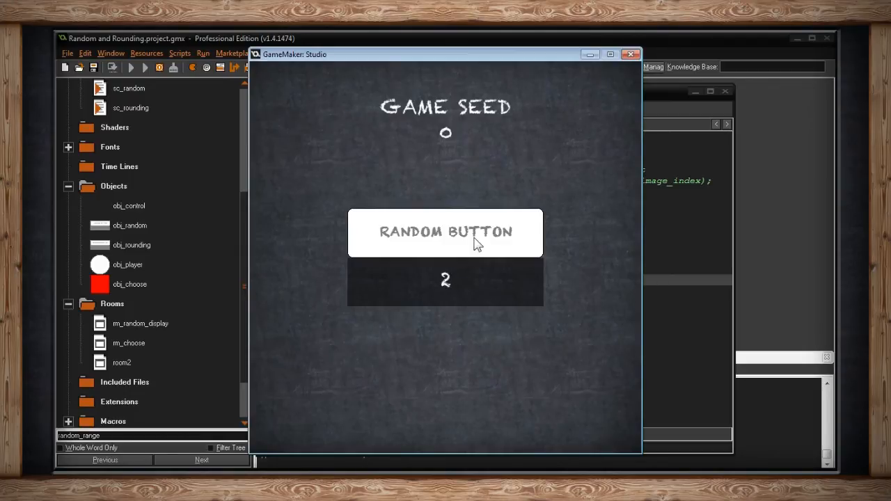
left_click(445, 232)
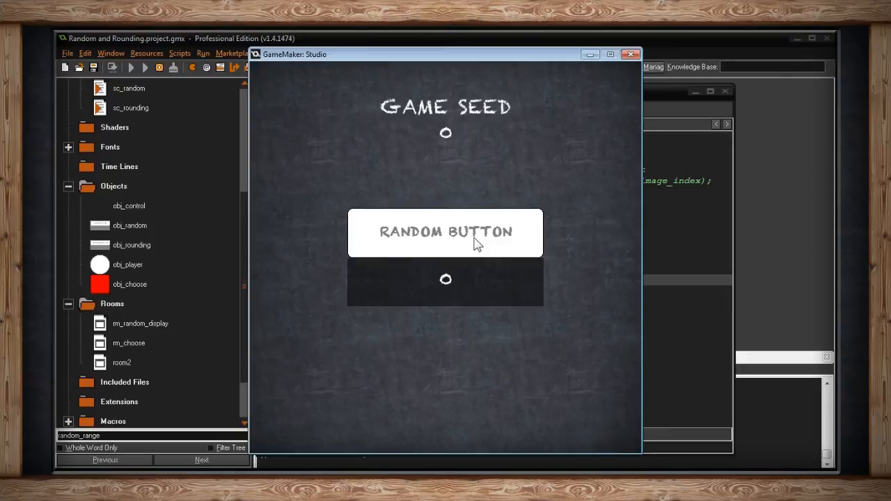
left_click(630, 54)
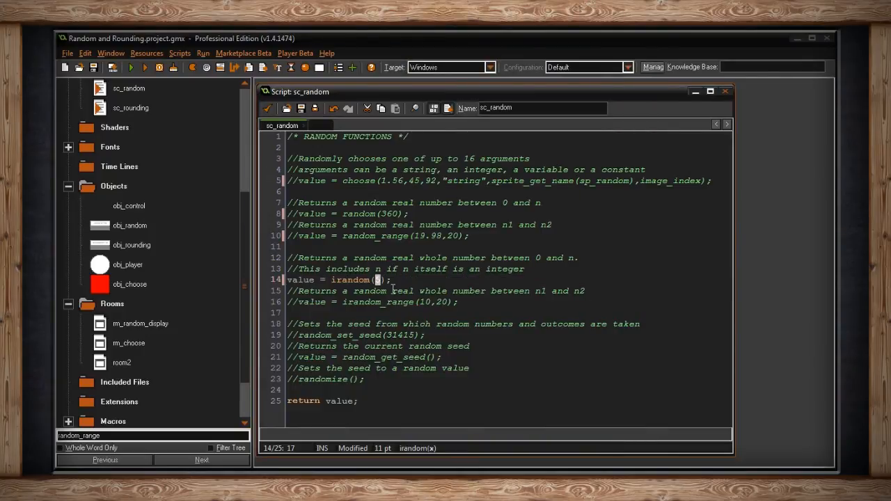
Change line 14 to value = irandom(5)+1 and launch the game
type("5")
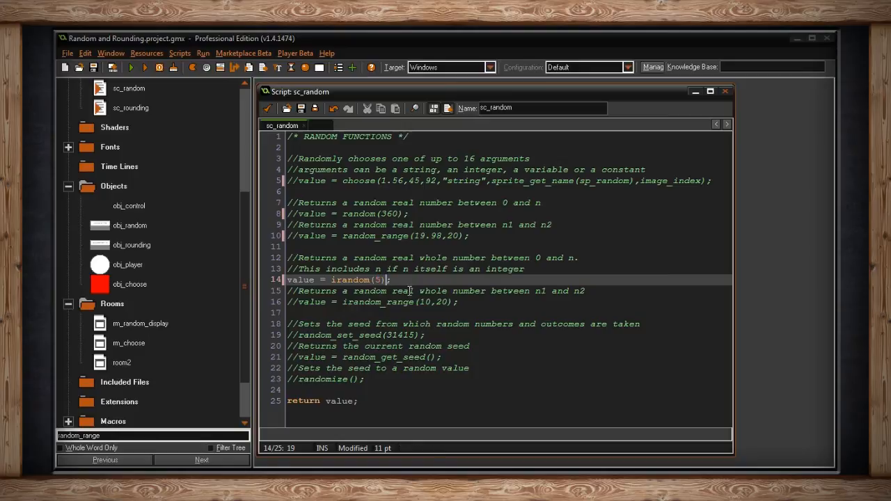
type("+1")
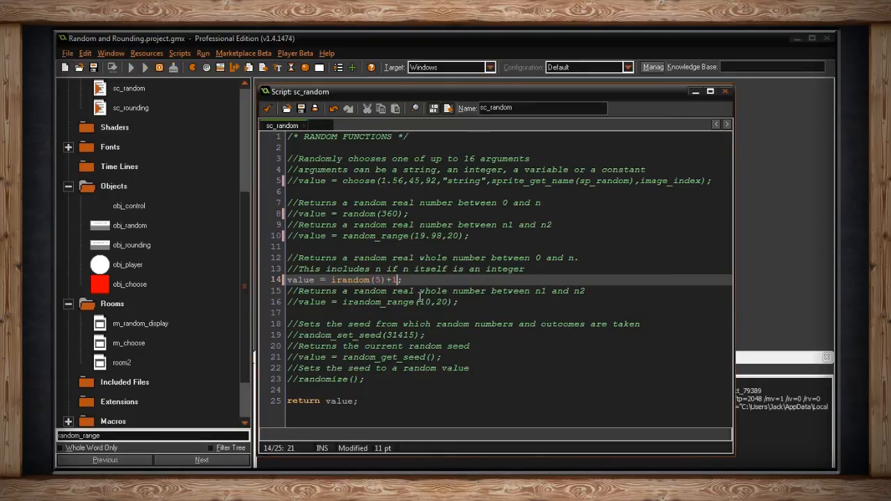
Roll a number with irandom(5)+1, then close the game
left_click(144, 67)
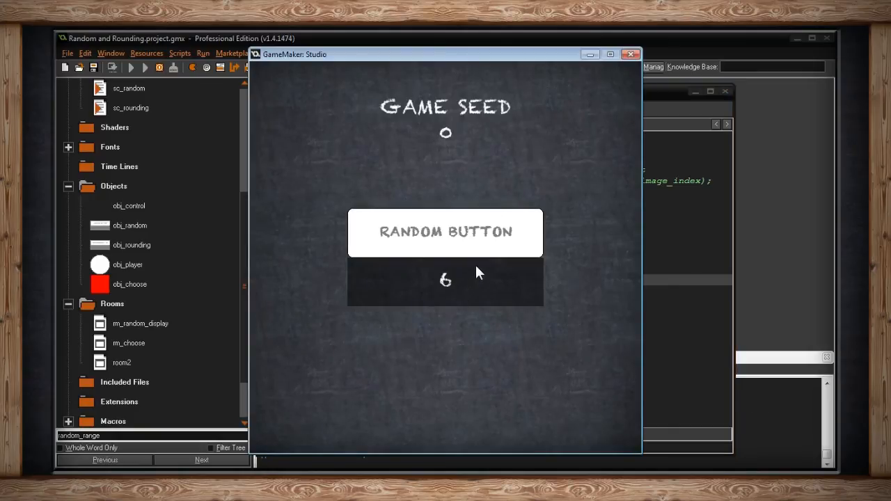
left_click(445, 231)
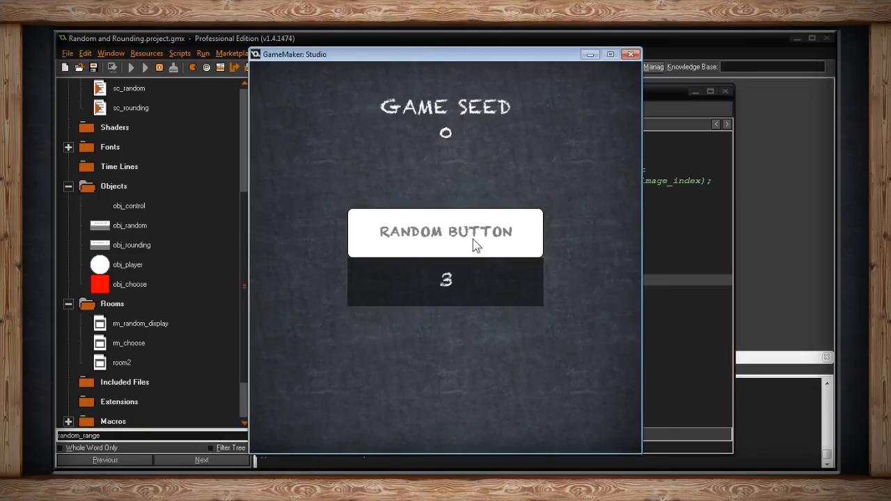
left_click(445, 231)
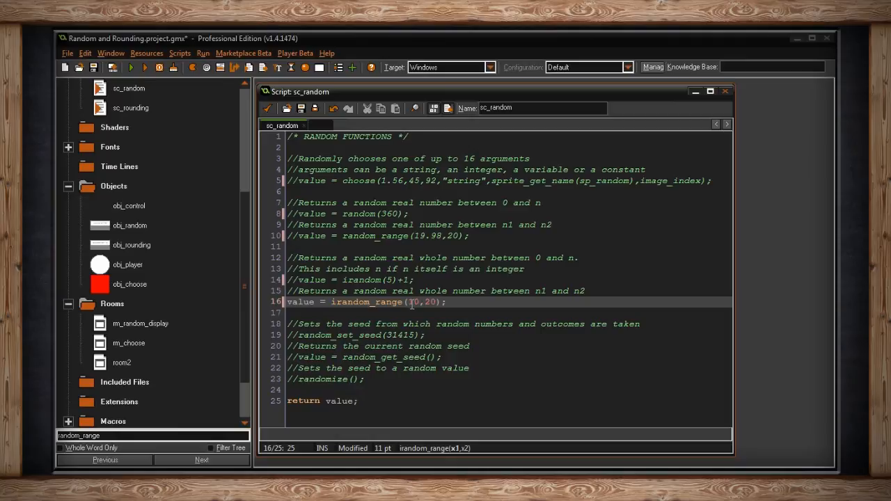
Run with irandom_range(10,20) active and roll 10, 18, 12 and 20
left_click(131, 67)
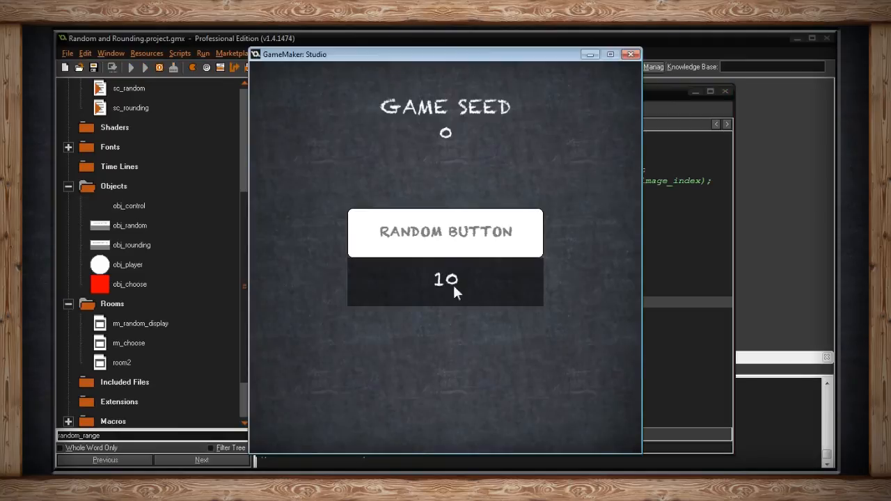
mouse_move(457, 275)
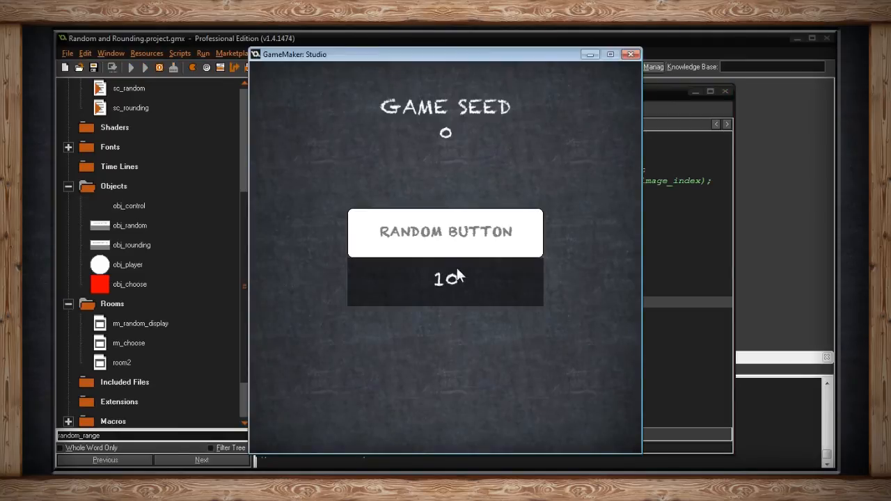
left_click(445, 232)
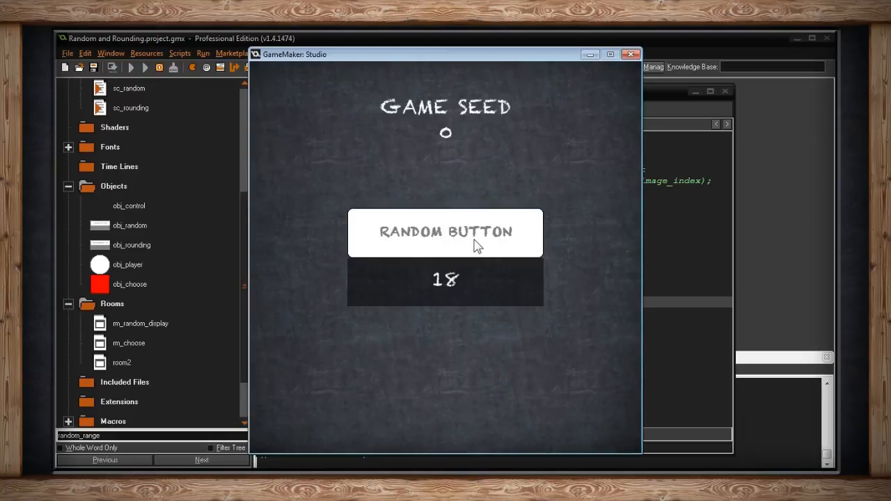
left_click(446, 232)
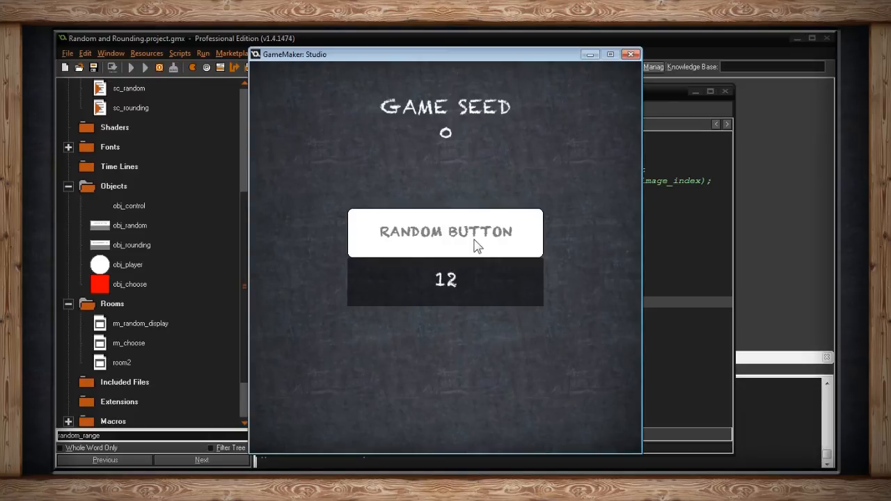
left_click(444, 232)
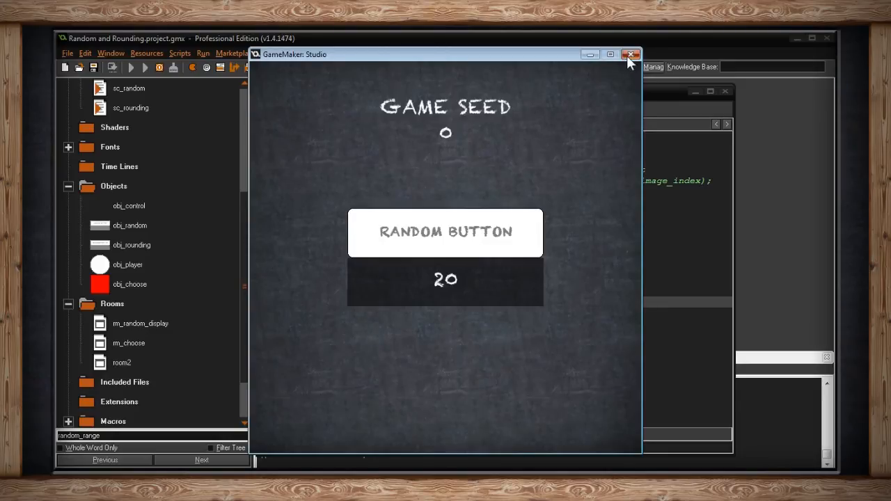
Close the game and comment out irandom_range(10,20) and the seed function lines
left_click(630, 54)
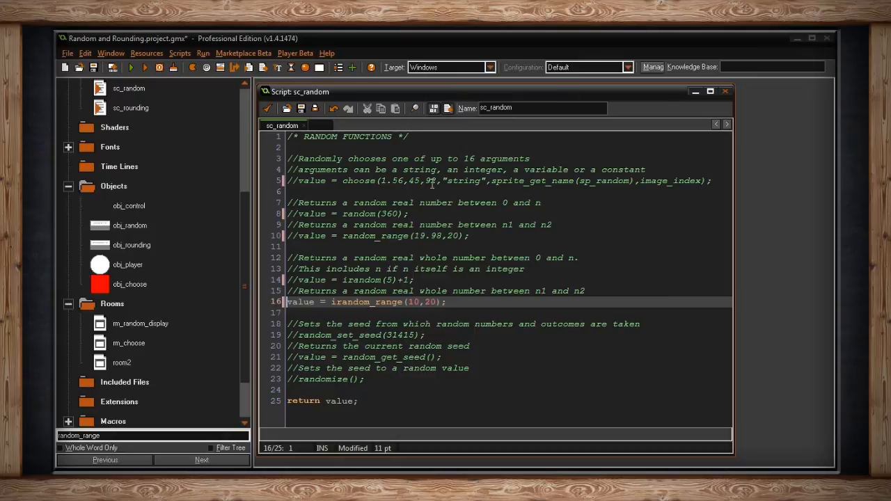
mouse_move(400, 193)
type("//")
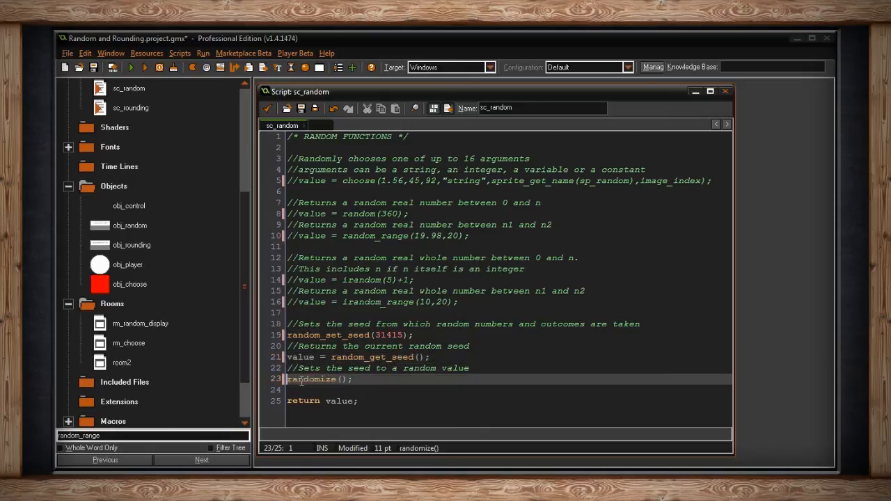
left_click(334, 335)
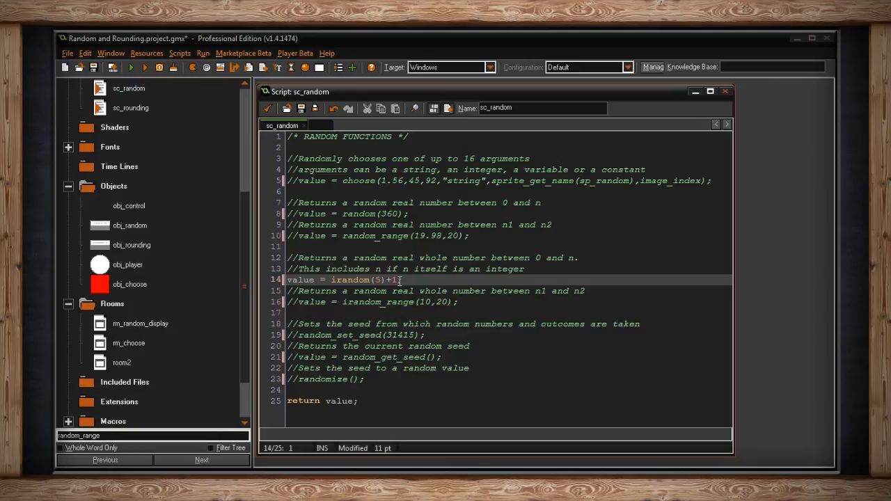
Relaunch with irandom(5)+1 active, roll a 6, and close the game
left_click(131, 67)
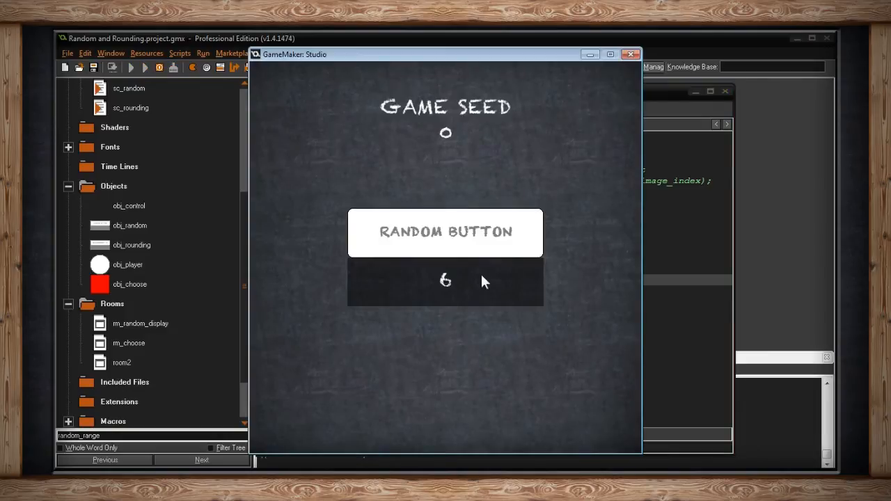
left_click(446, 232)
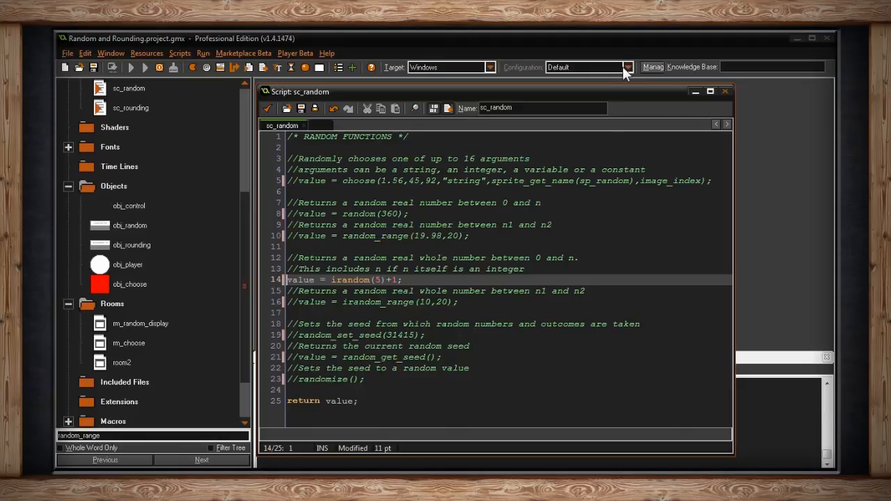
left_click(144, 67)
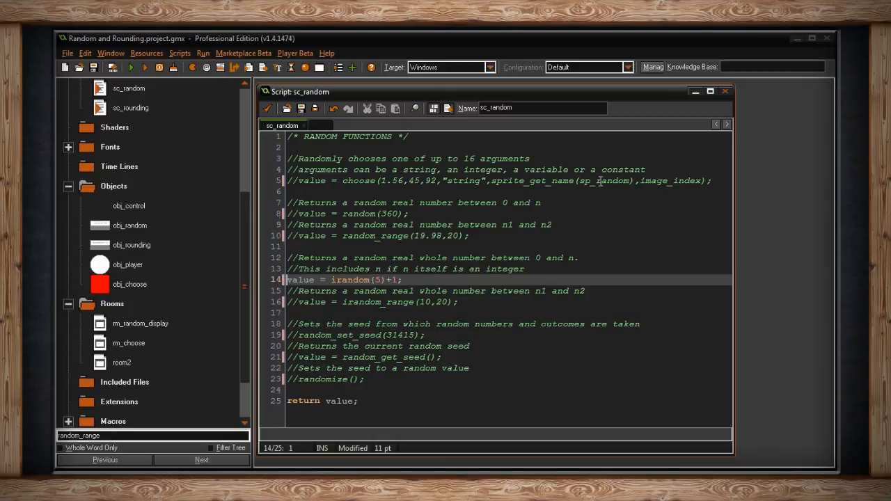
Close sc_random, open obj_control's Game Start code storing gameSeed, and run the game
left_click(725, 91)
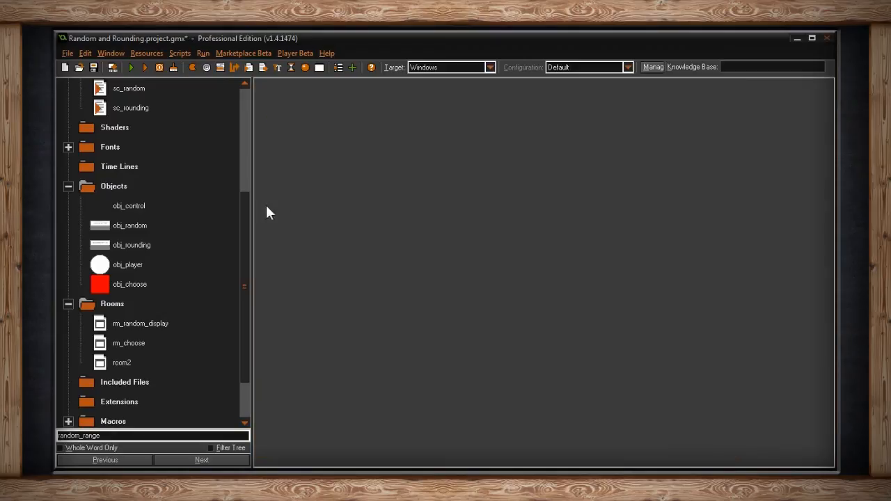
double_click(129, 205)
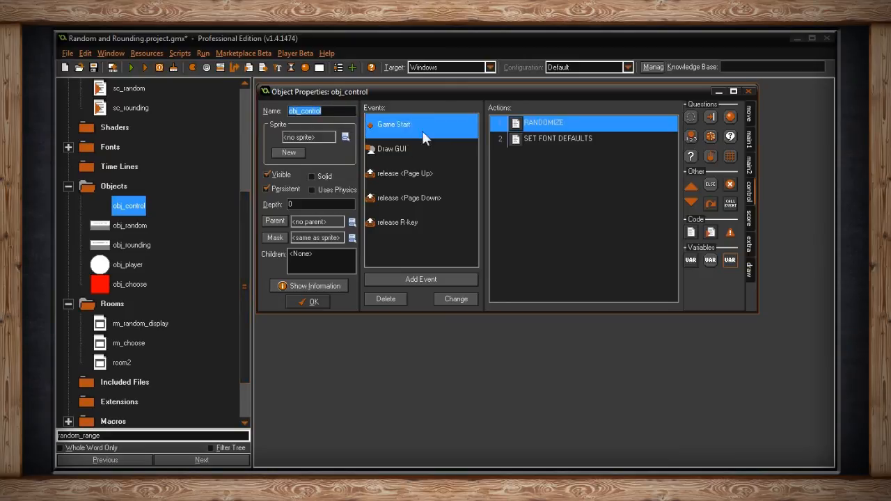
double_click(543, 122)
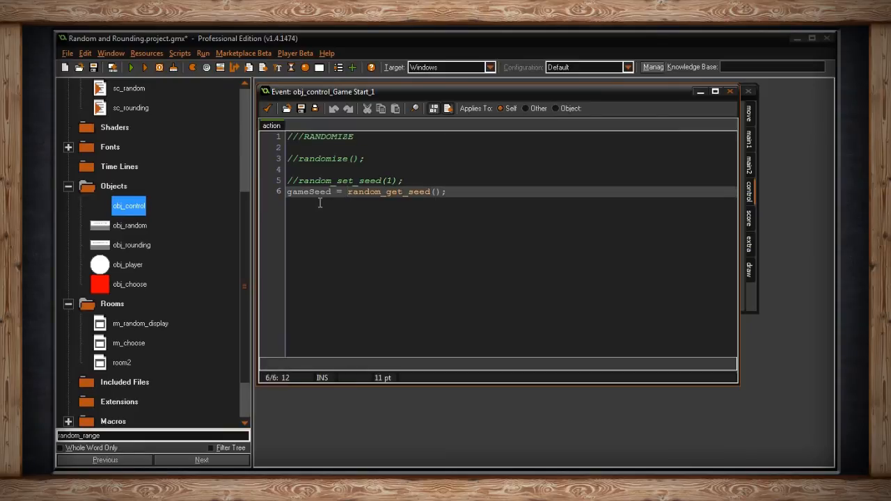
left_click(131, 67)
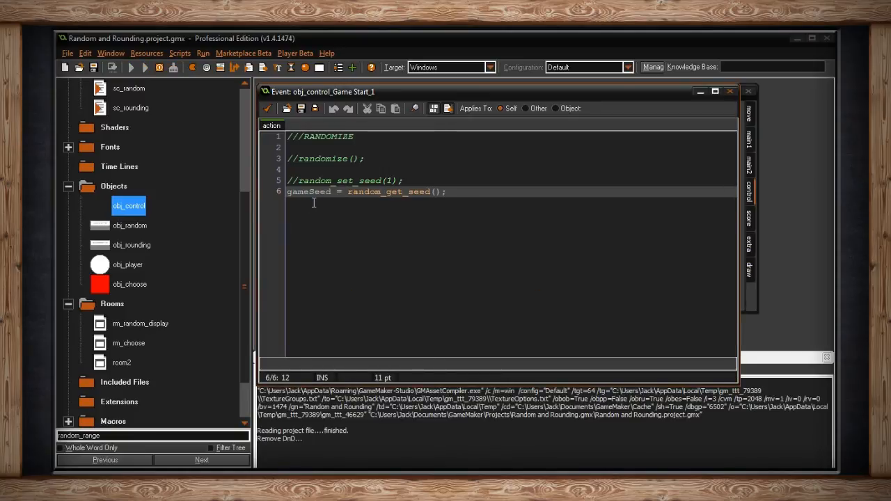
Check the Game Seed 0 readout with result 6, then close the game
left_click(145, 67)
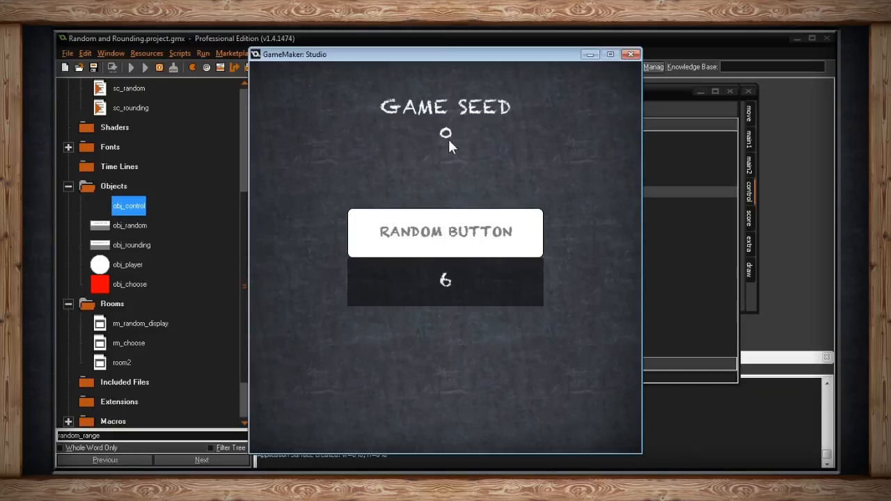
mouse_move(633, 54)
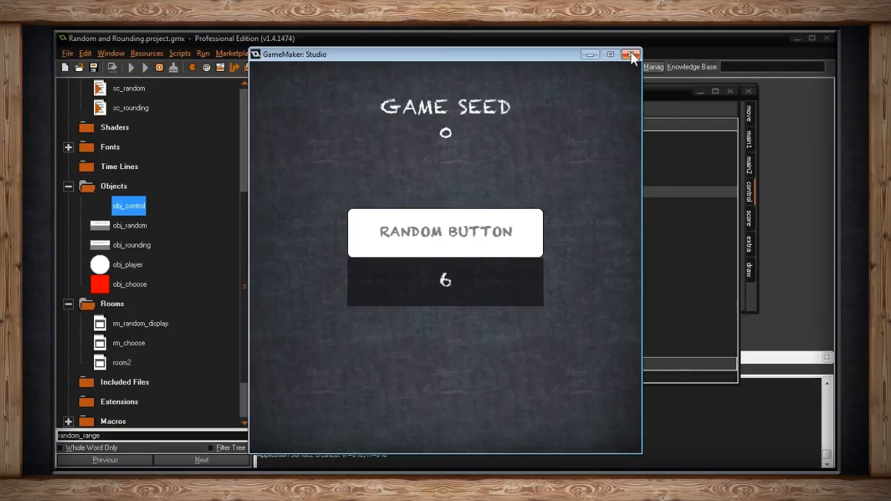
left_click(633, 54)
type("random_set_seed();")
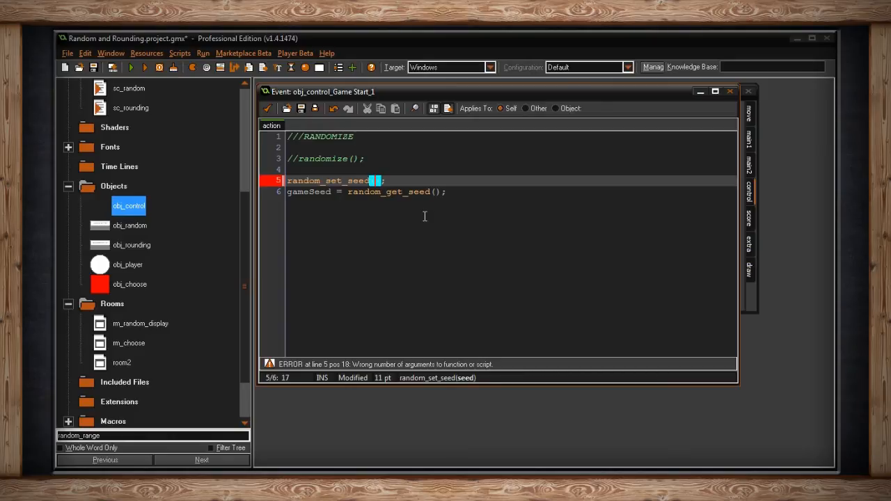
Uncomment random_set_seed on line 5 and give it the argument 55
type("55")
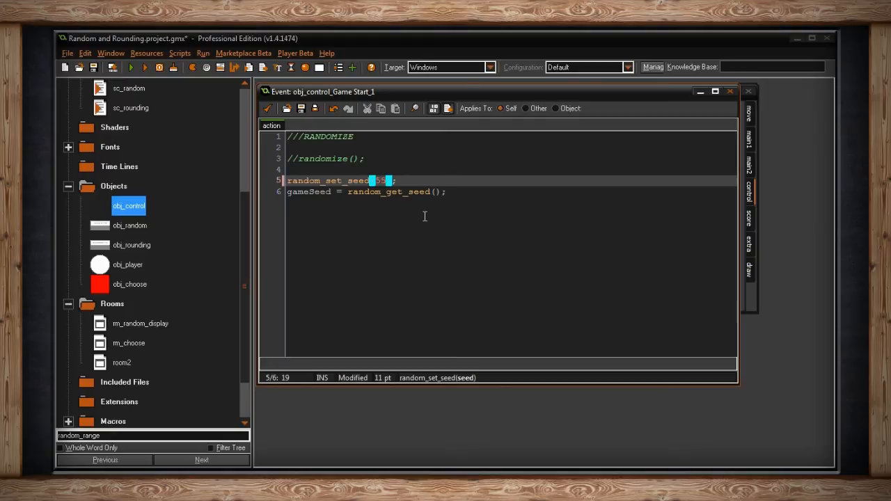
Roll 2, 4 and 3 under Game Seed 55, close the game, and relaunch it
left_click(131, 67)
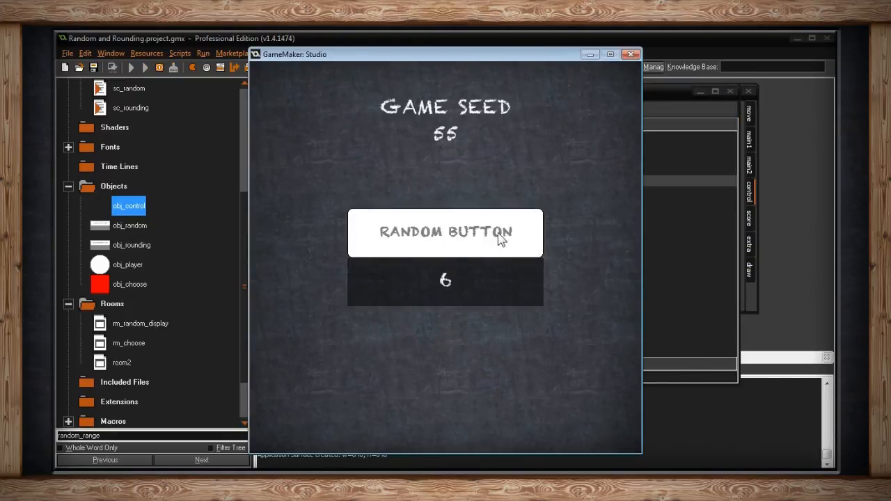
left_click(445, 232)
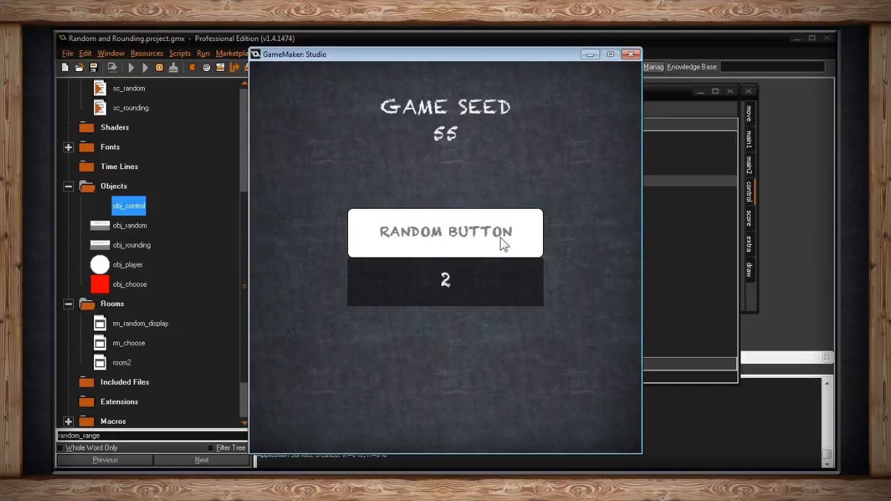
left_click(445, 232)
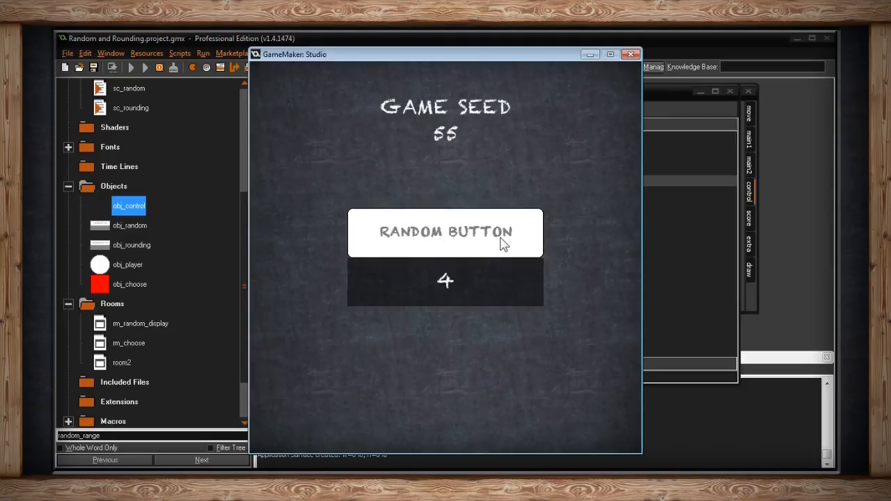
left_click(445, 231)
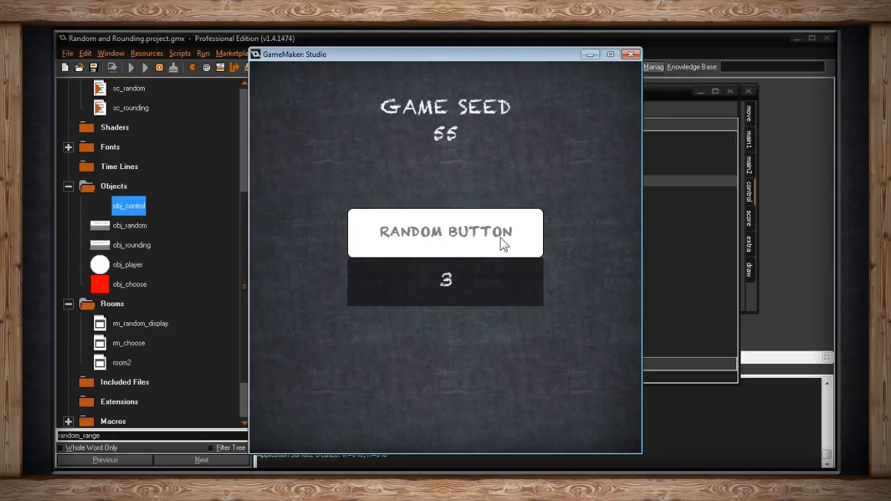
mouse_move(526, 192)
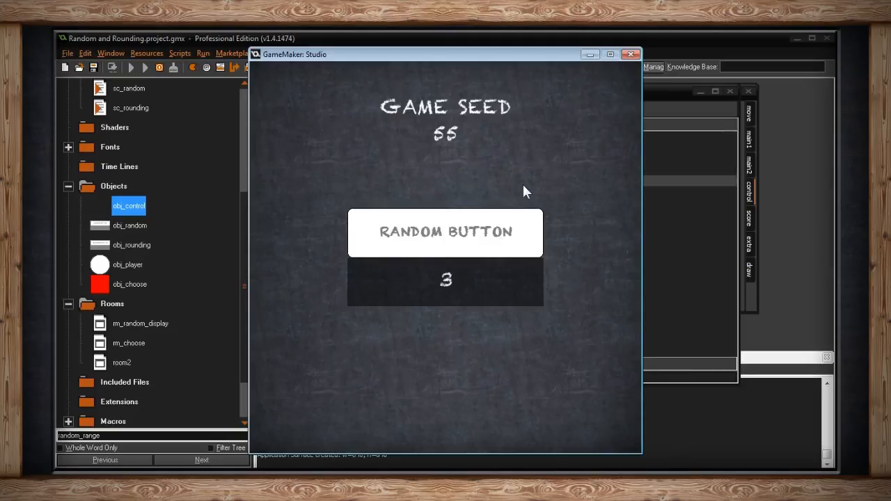
mouse_move(627, 66)
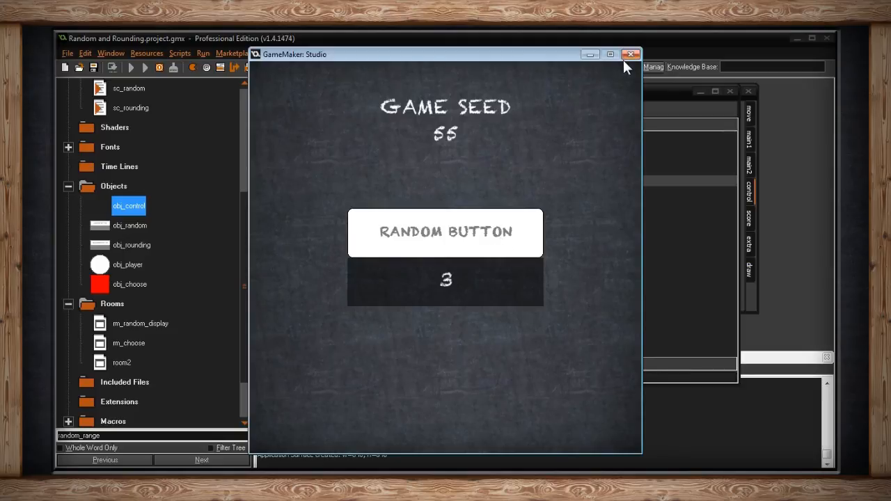
left_click(632, 54)
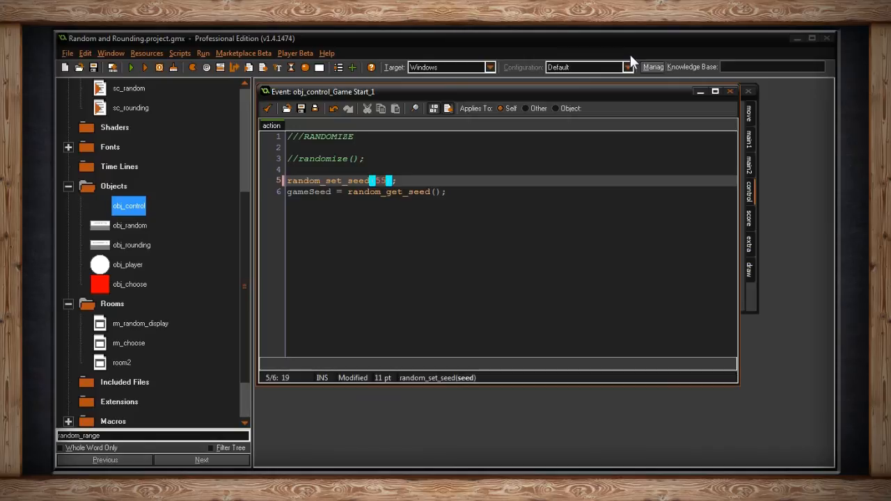
left_click(131, 67)
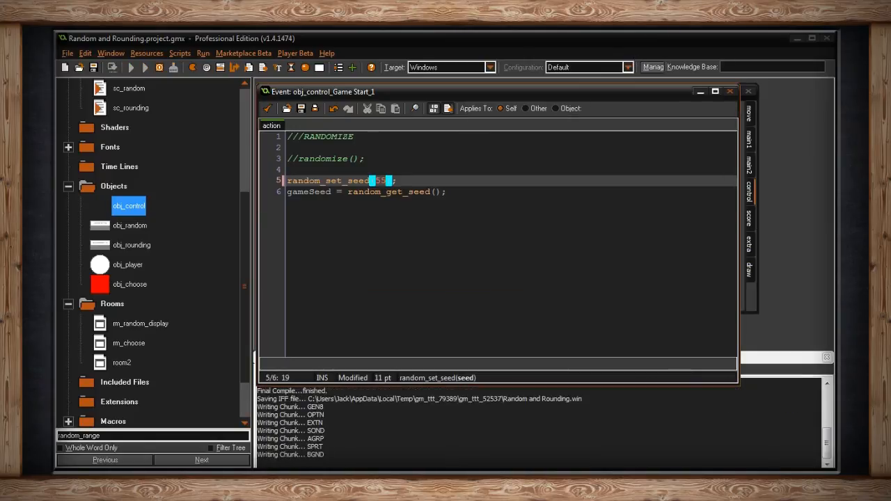
left_click(145, 67)
type("//")
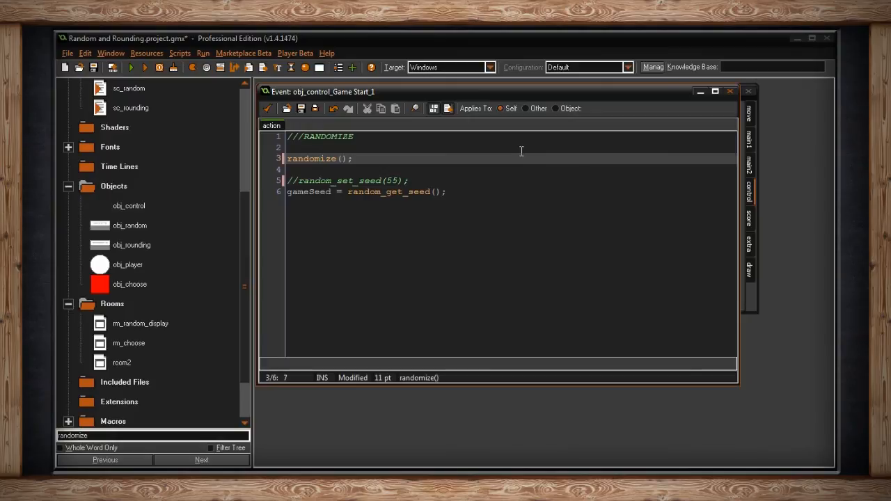
Run the game with randomize() active and the fixed seed 55 commented out
left_click(131, 66)
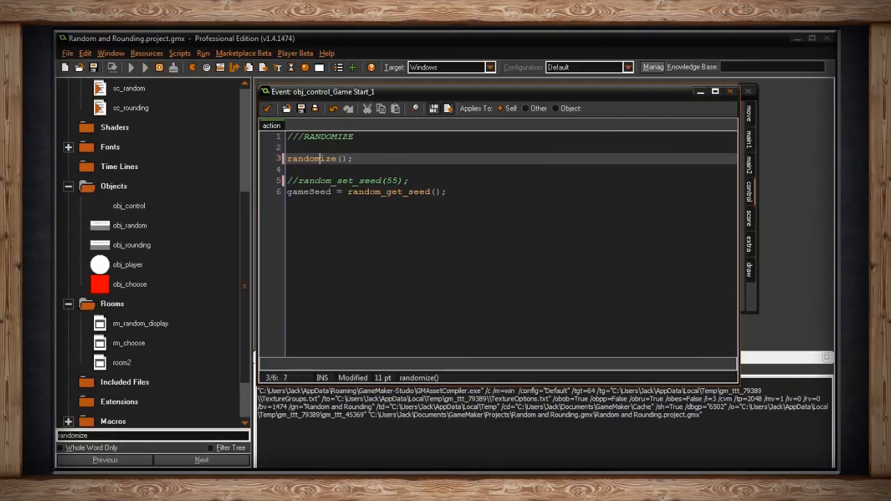
left_click(132, 67)
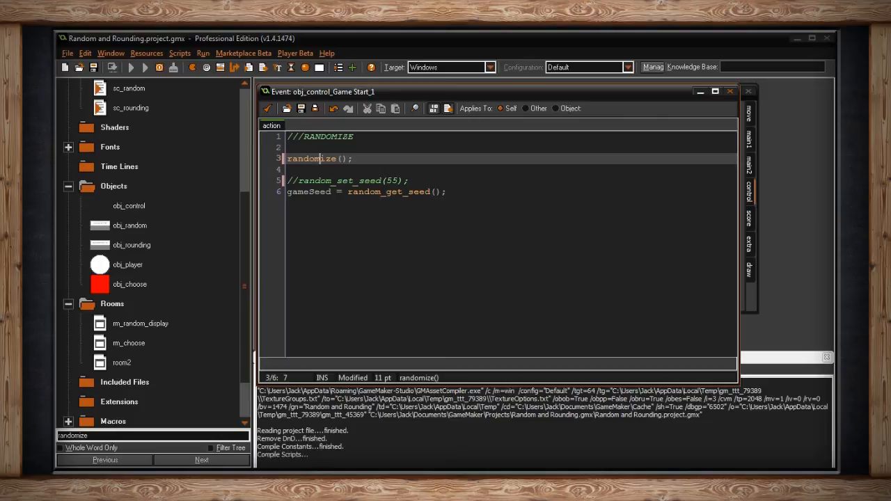
left_click(145, 67)
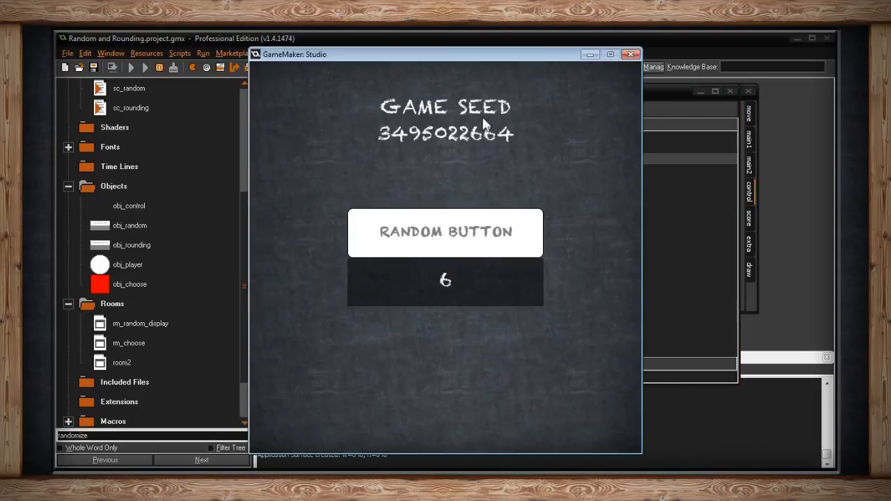
mouse_move(555, 159)
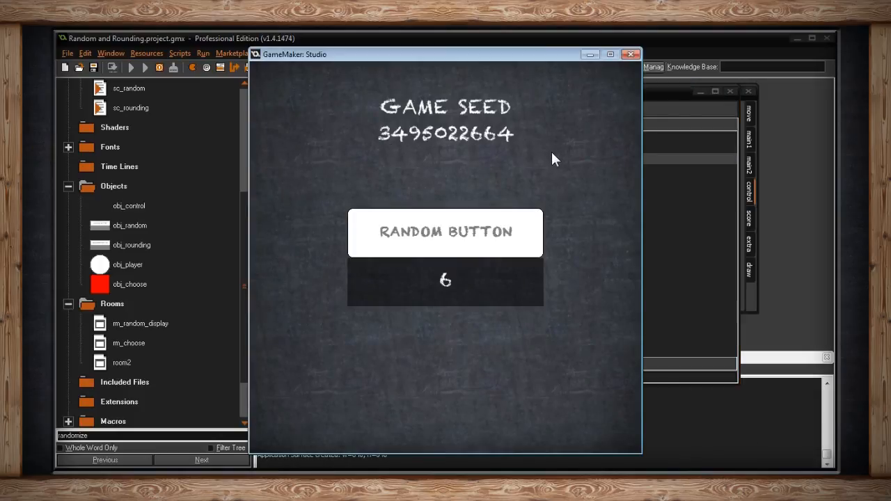
left_click(446, 232)
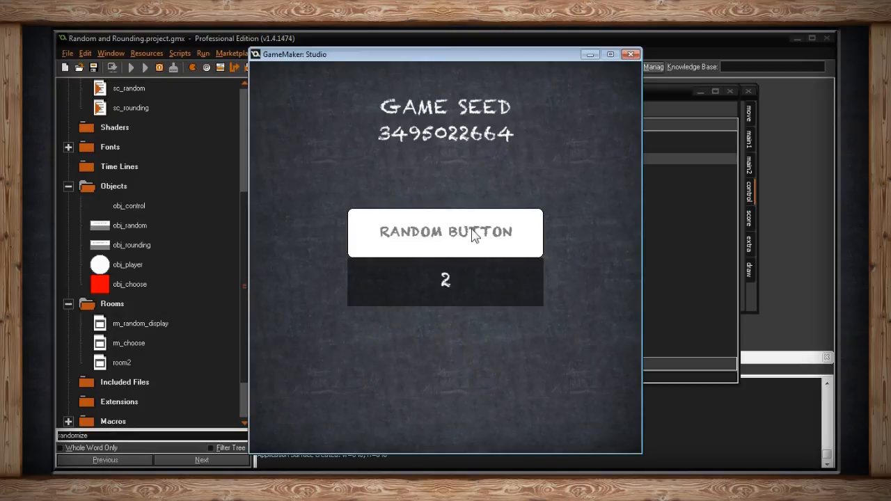
left_click(445, 231)
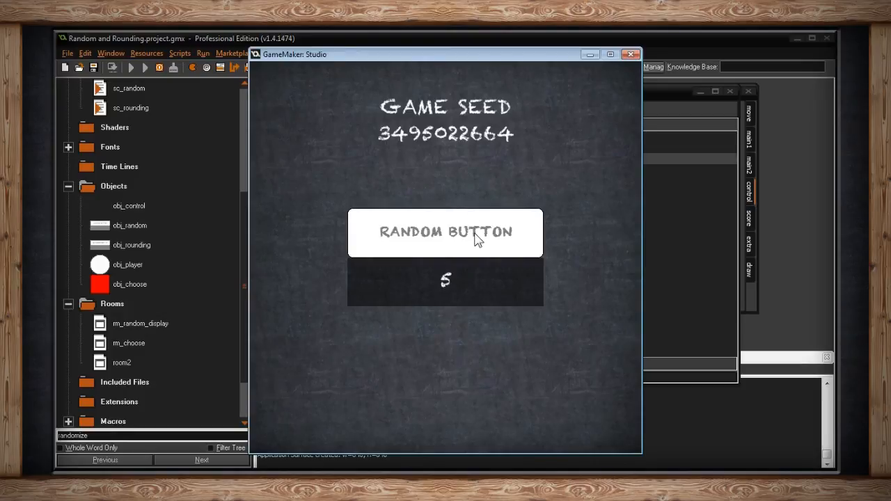
left_click(444, 231)
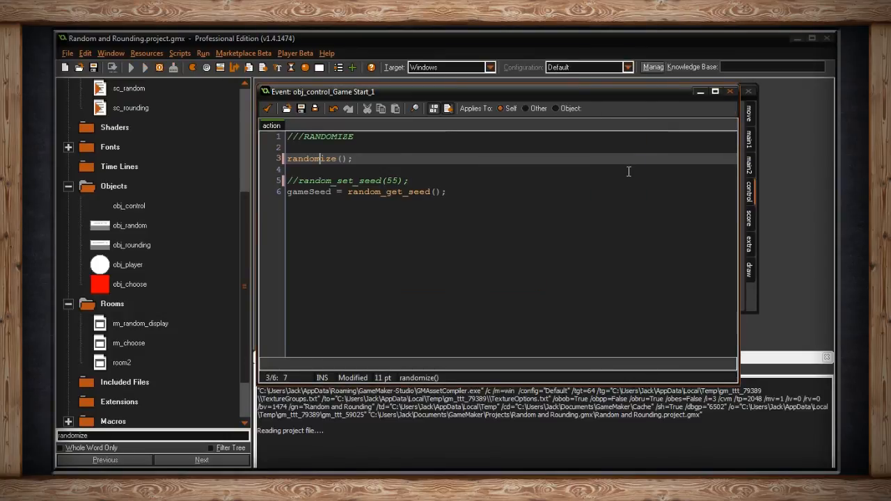
left_click(144, 67)
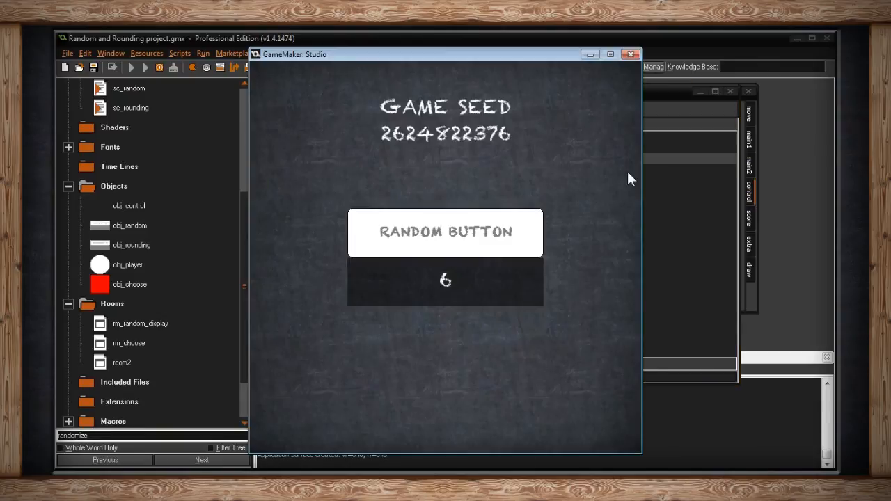
mouse_move(495, 236)
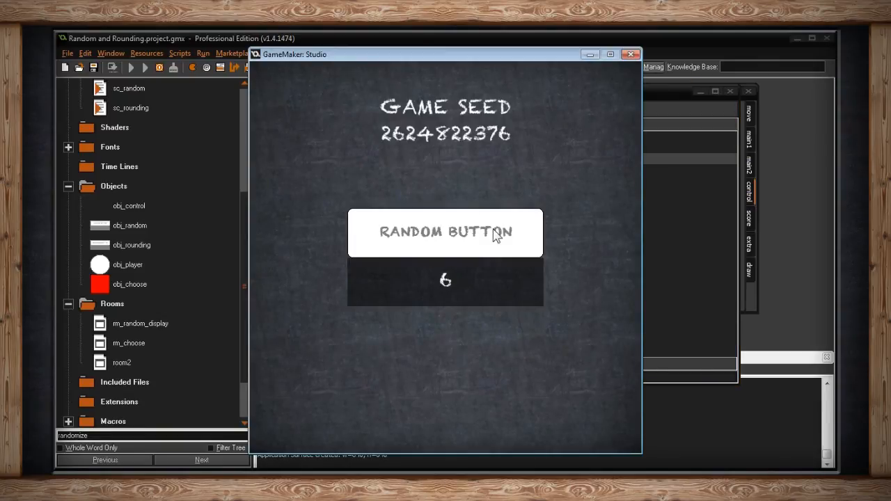
left_click(445, 231)
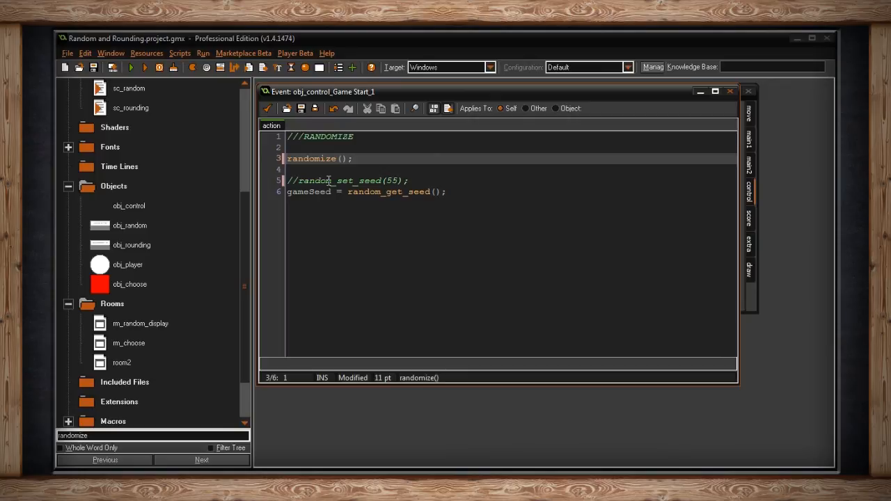
Add // before randomize(); on line 3 of the Game Start code
type("//")
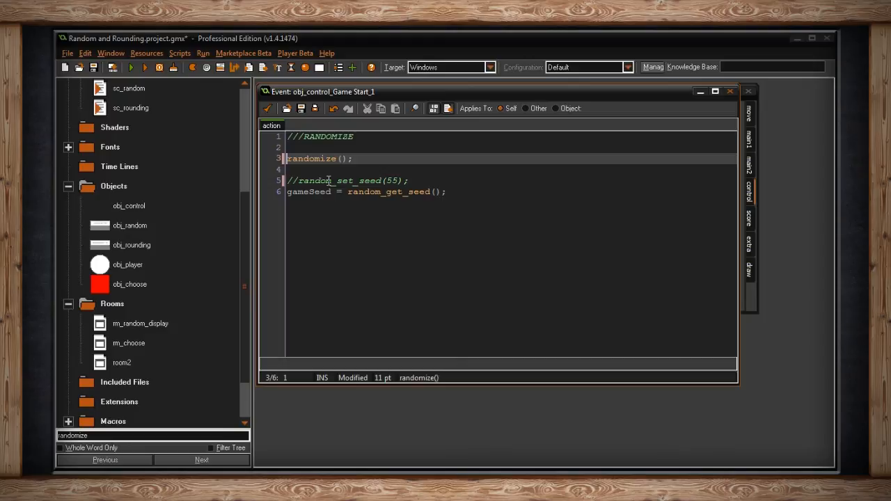
type("//")
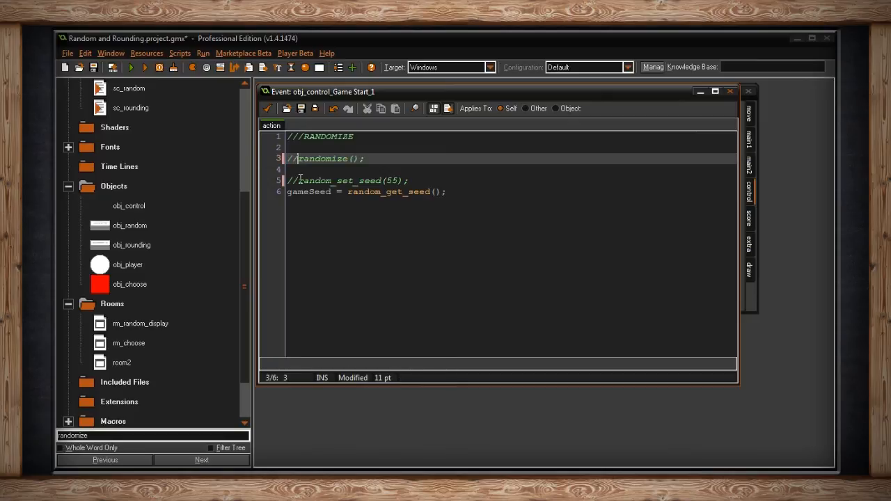